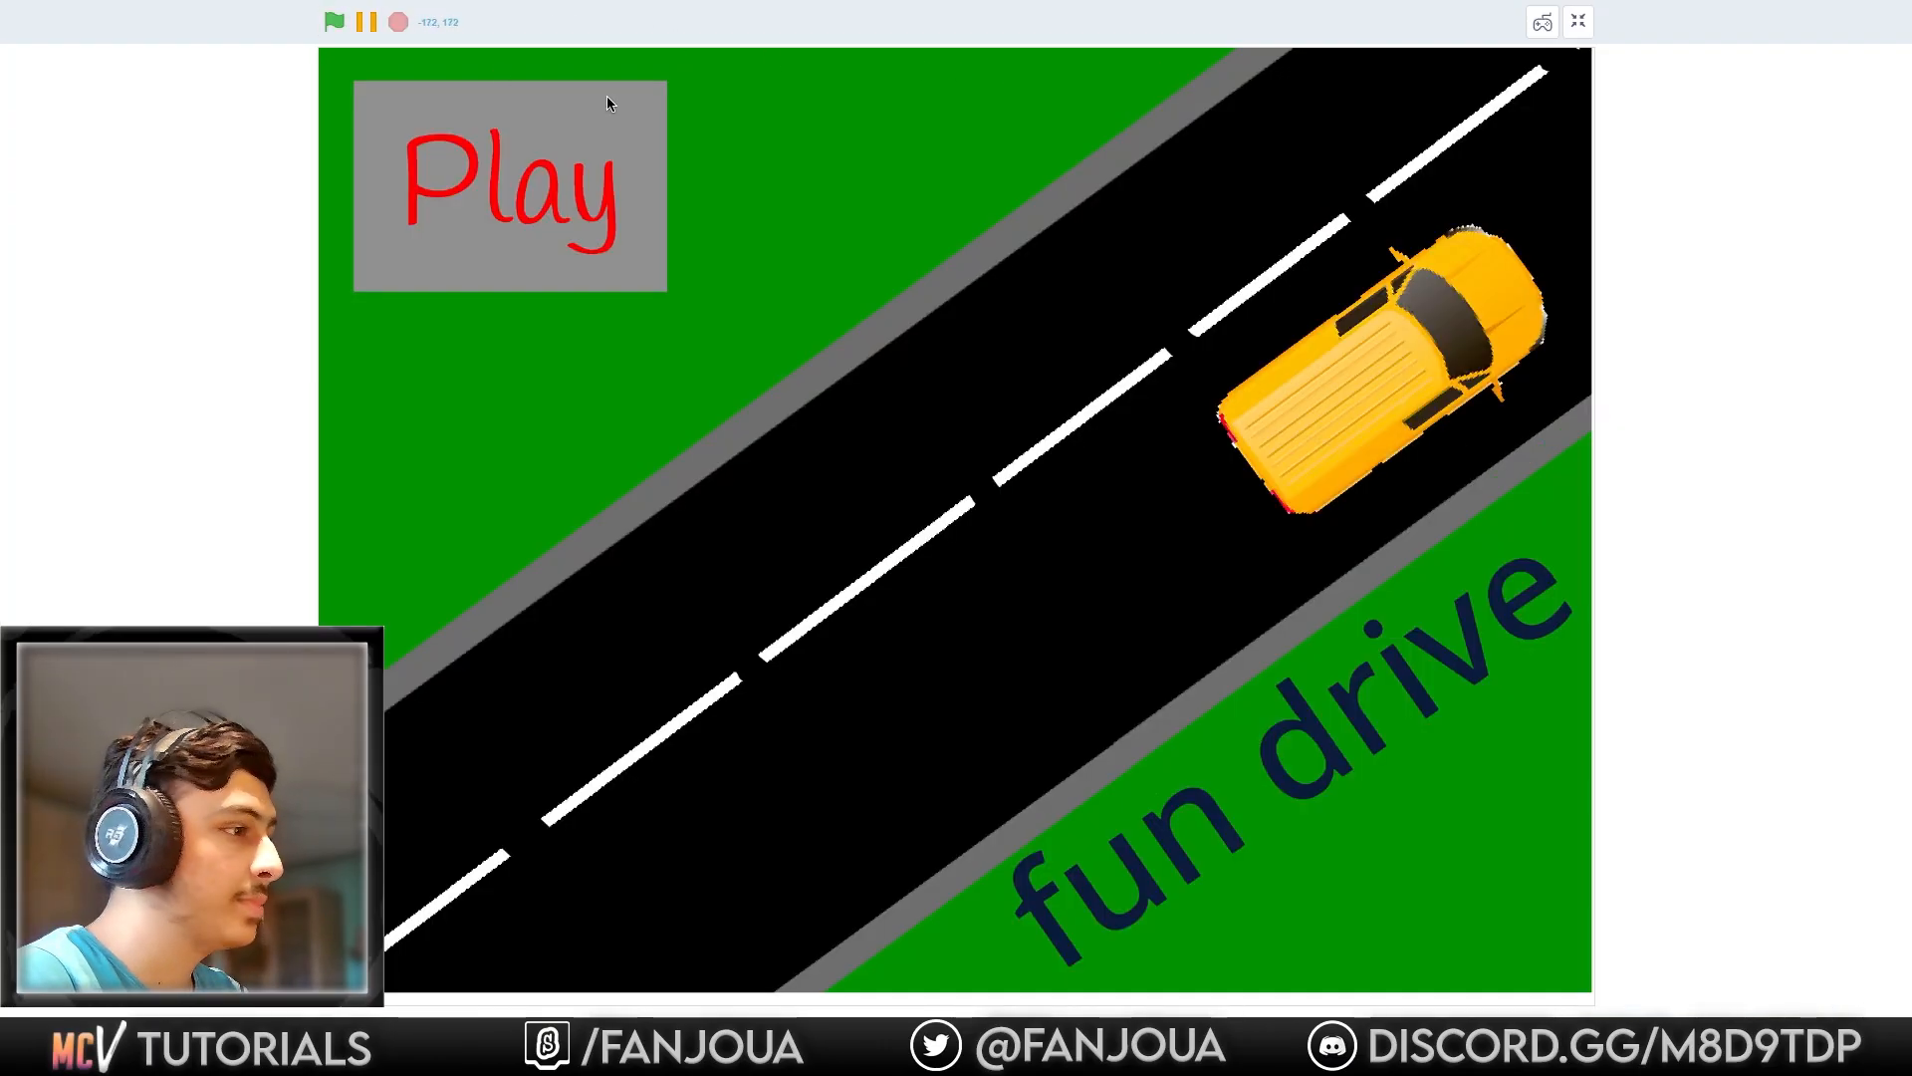
Start fun drive, cycle three vehicles to the right, and confirm the chosen one.
click(508, 187)
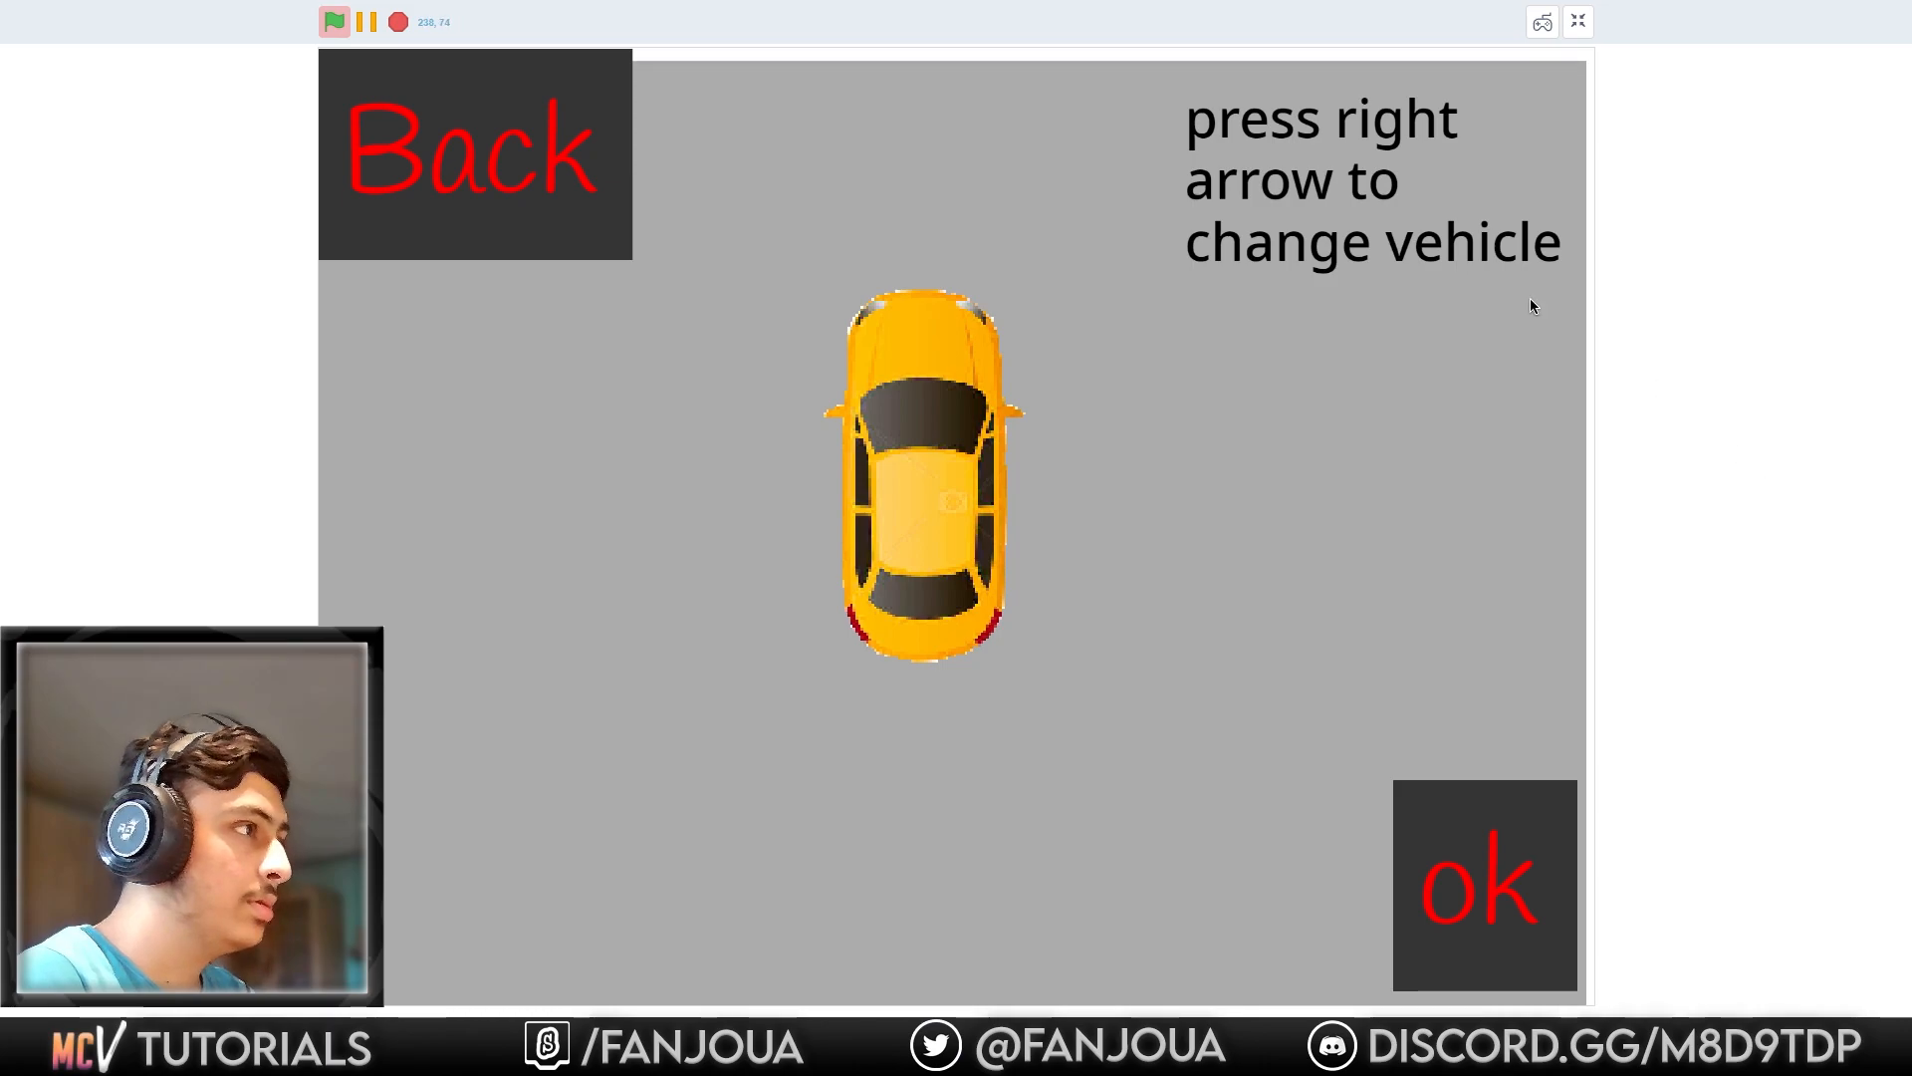
key(Right)
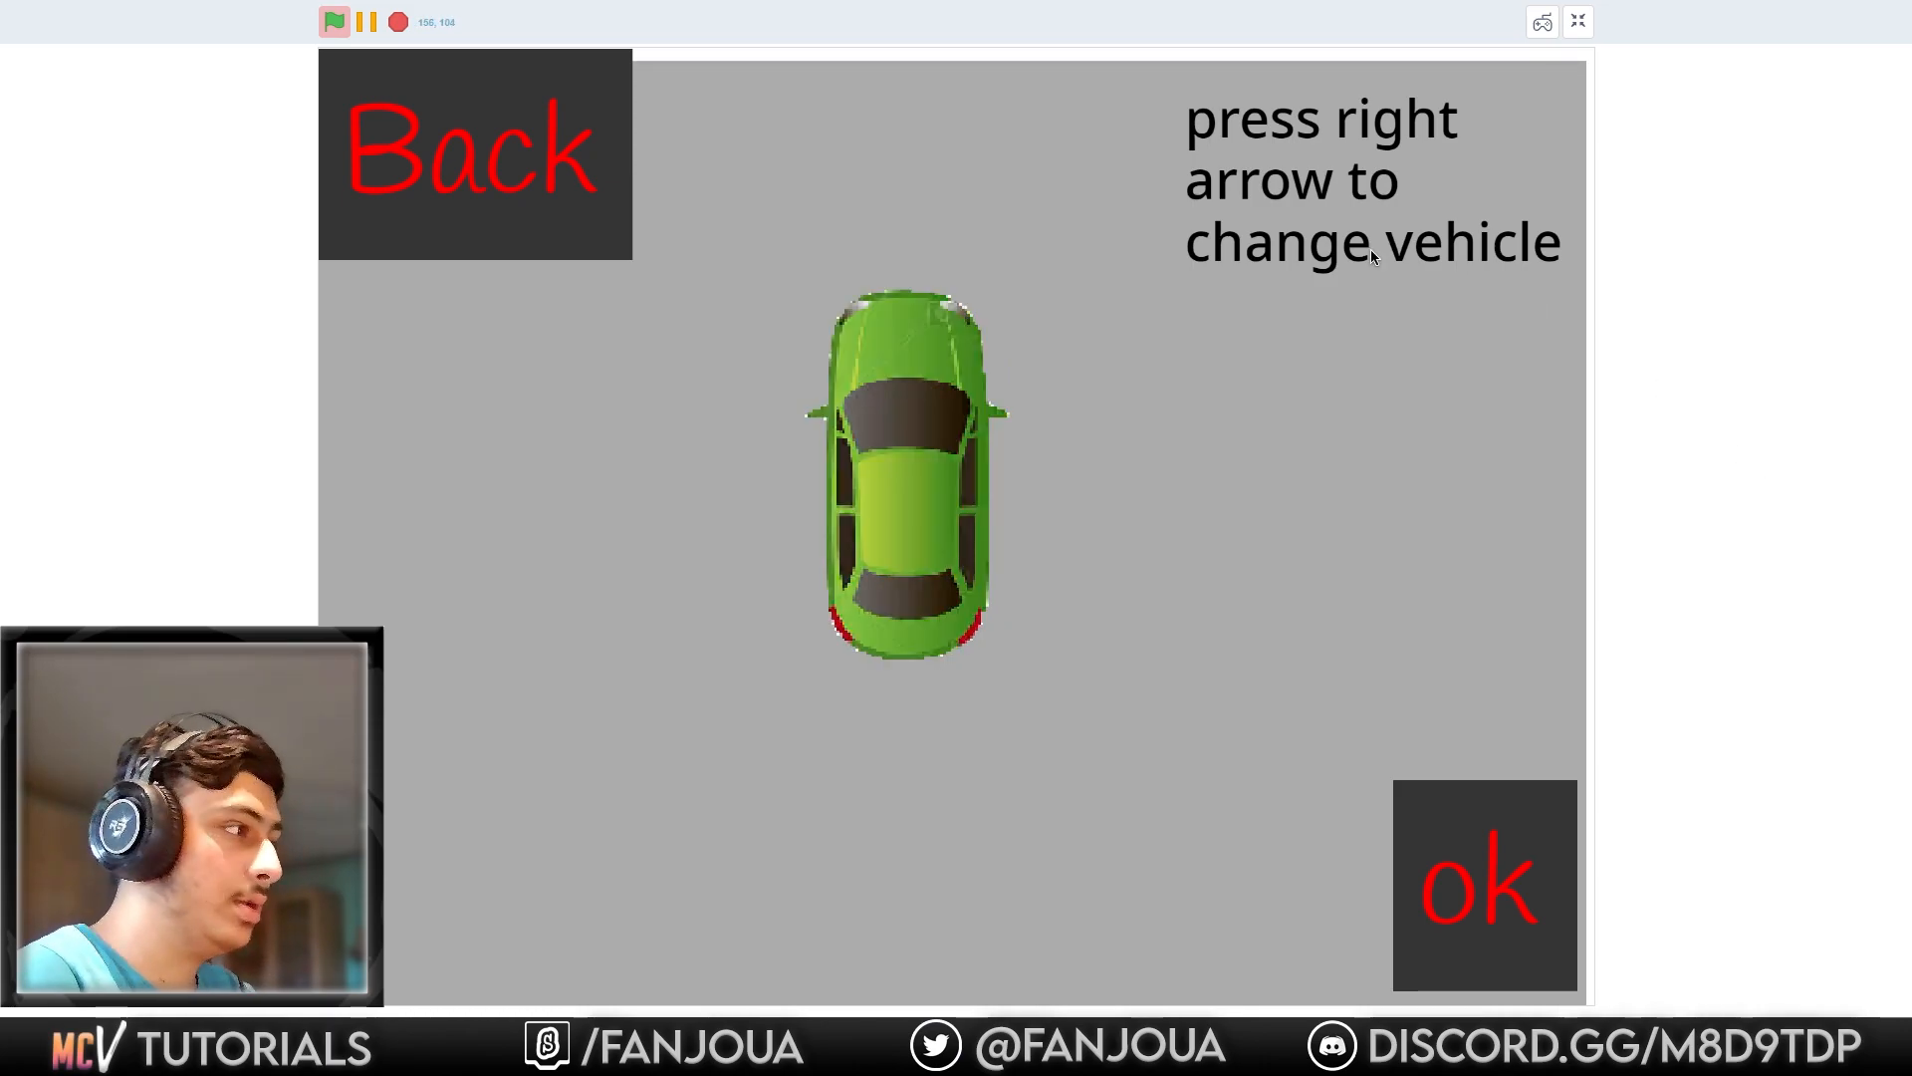
key(Right)
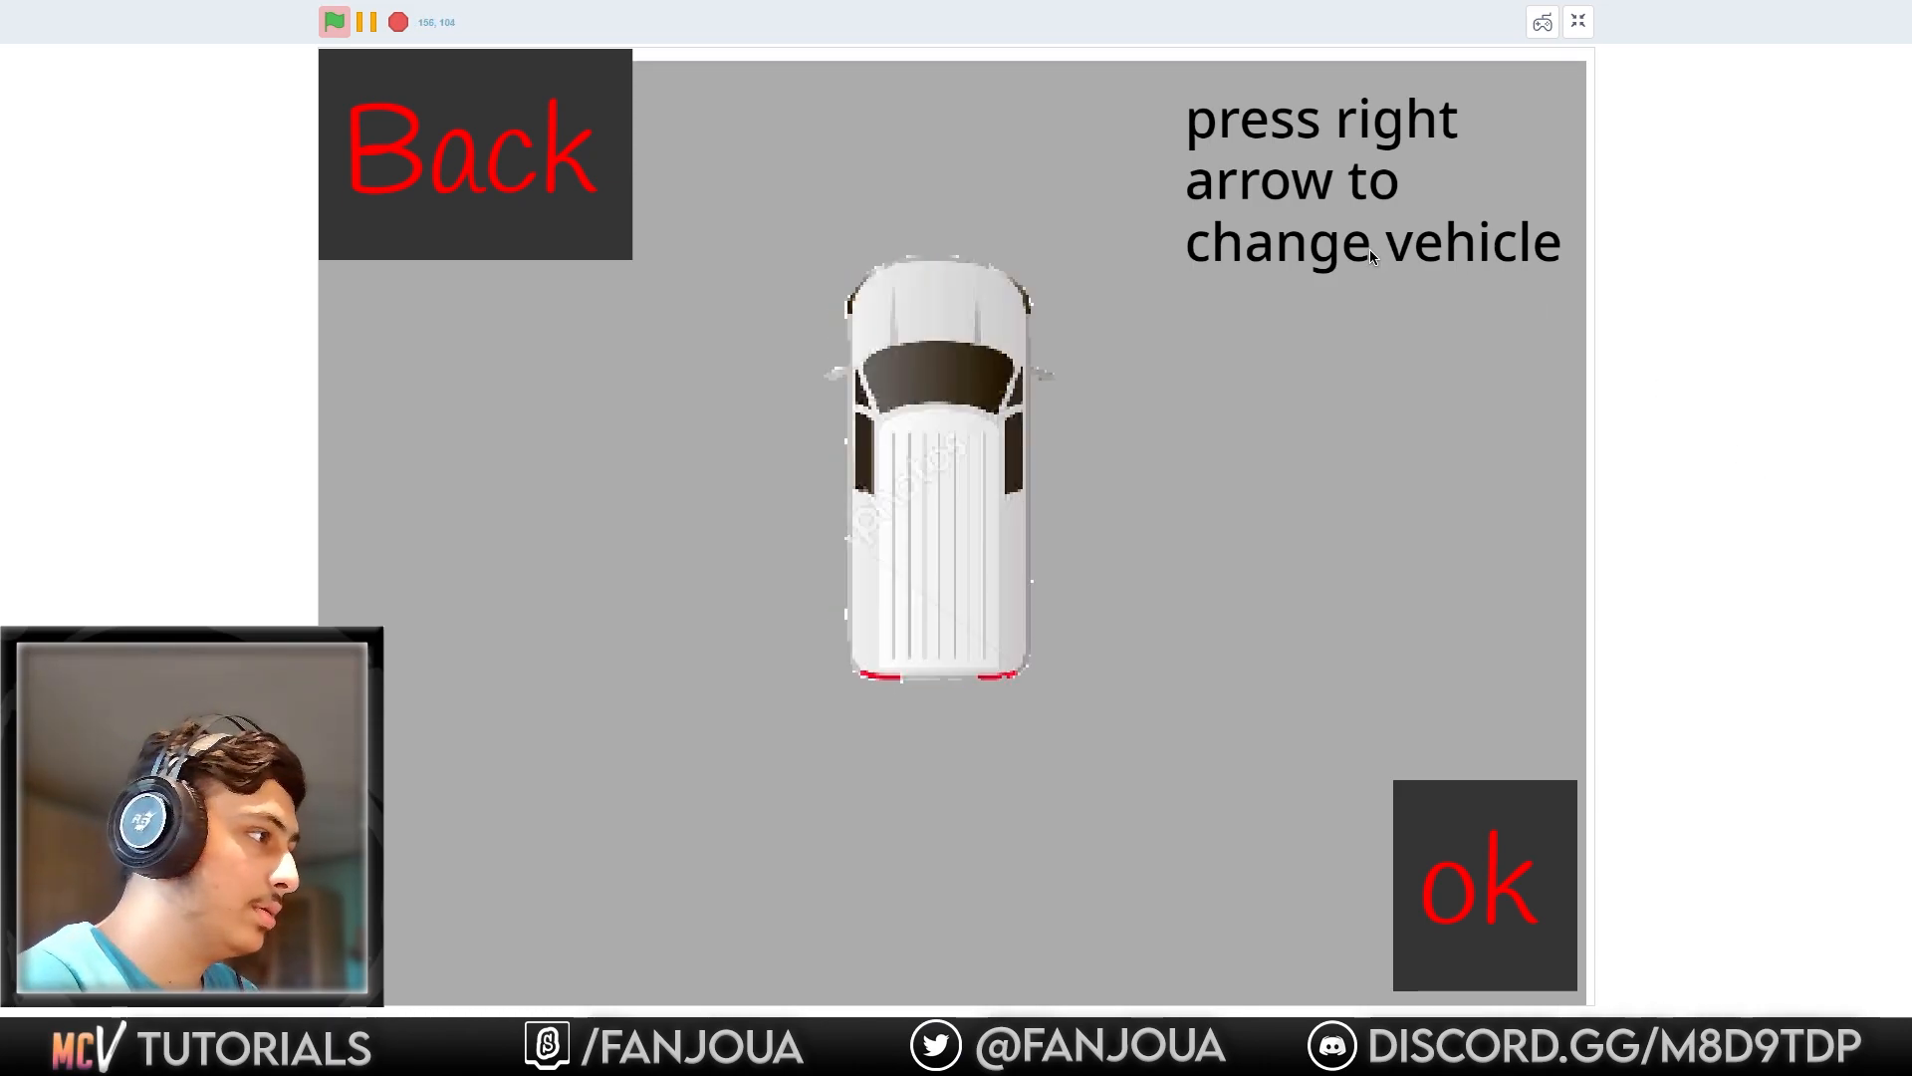
key(Right)
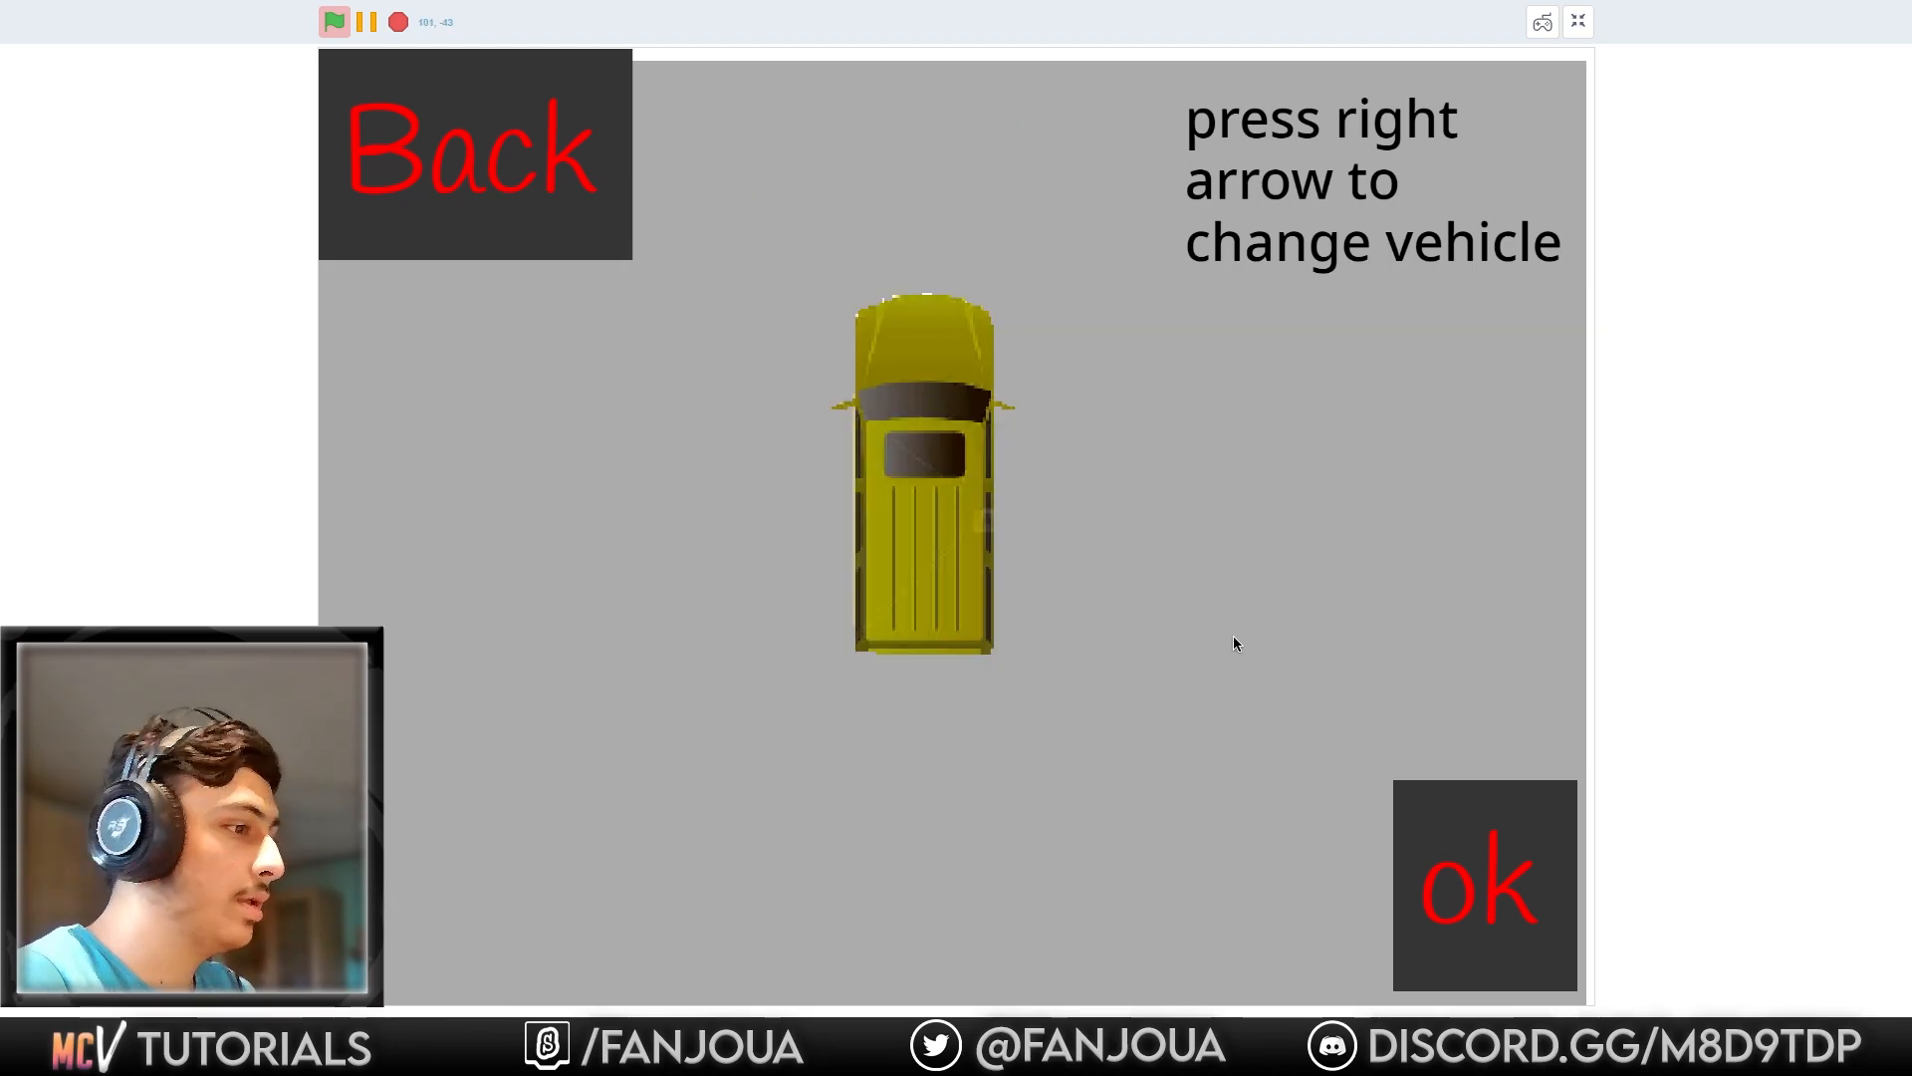
click(1484, 884)
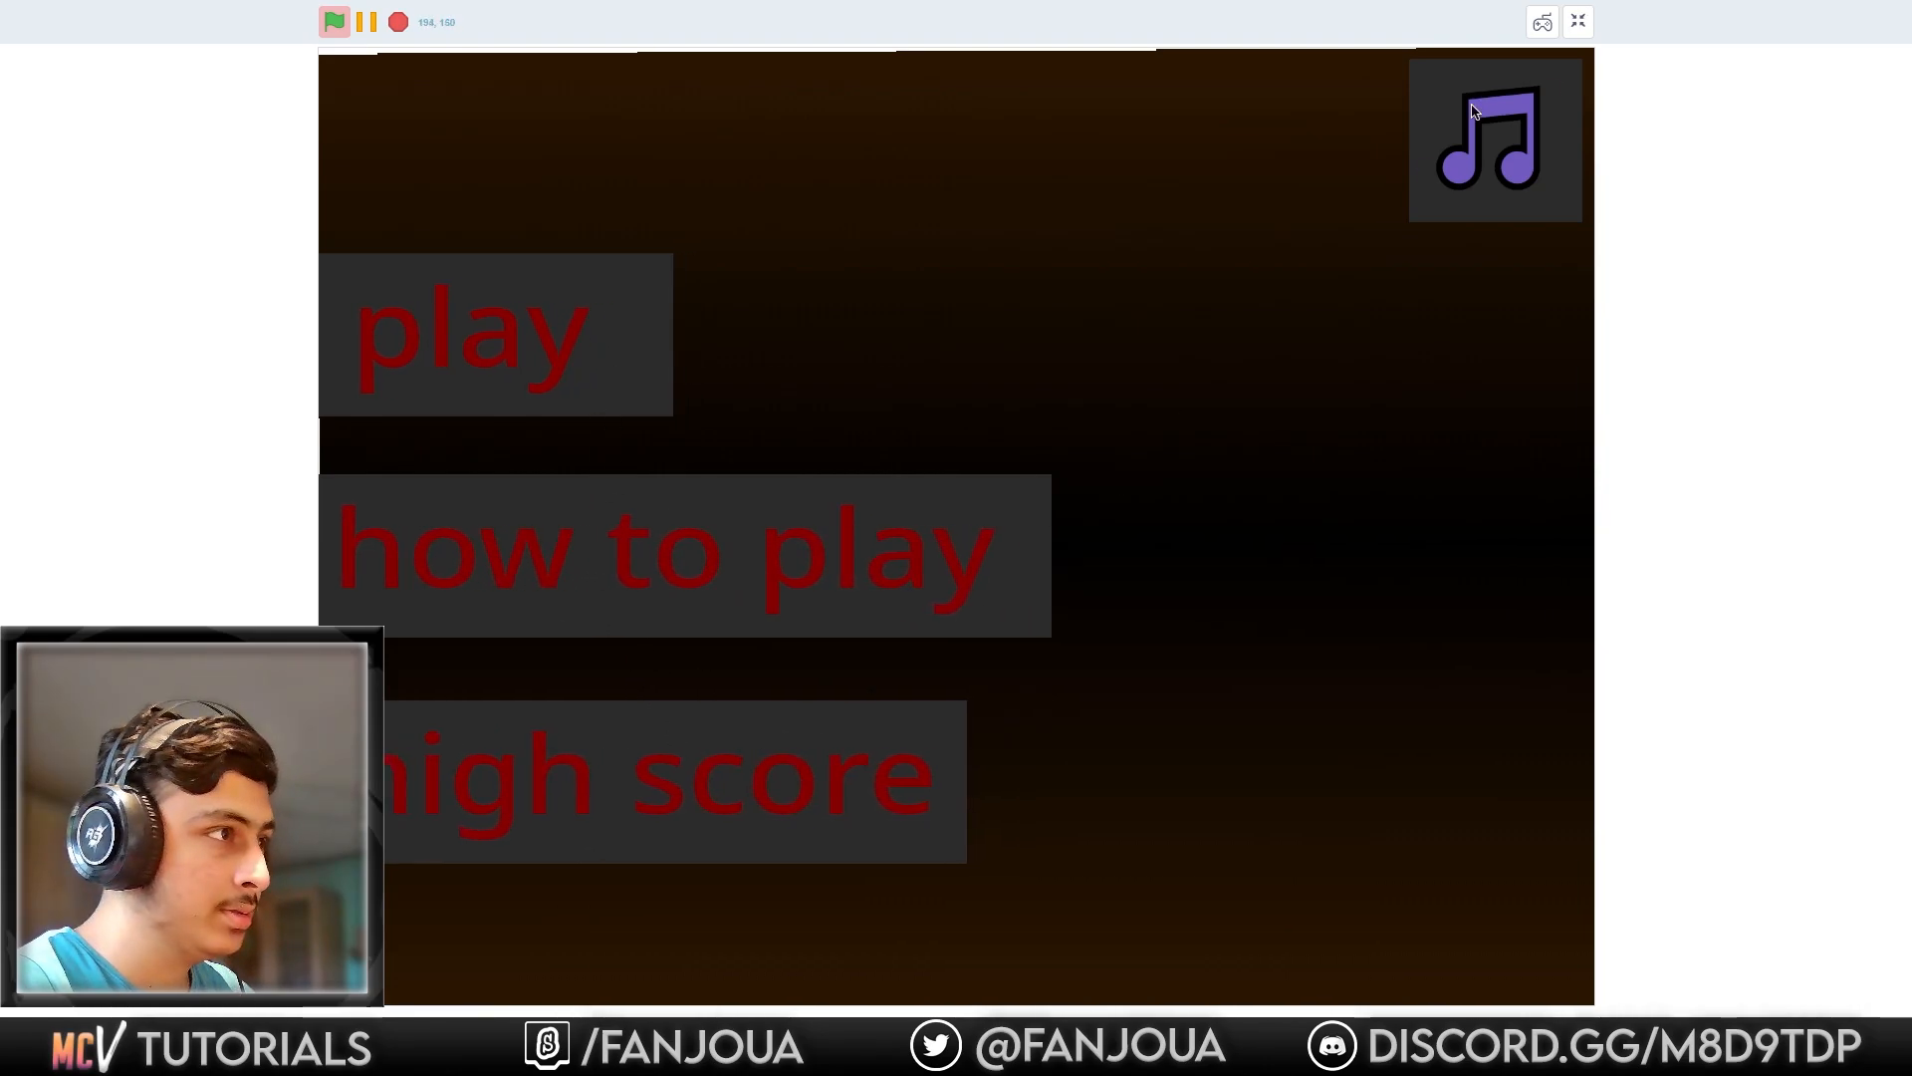
Toggle the background music from the game's main menu.
click(479, 334)
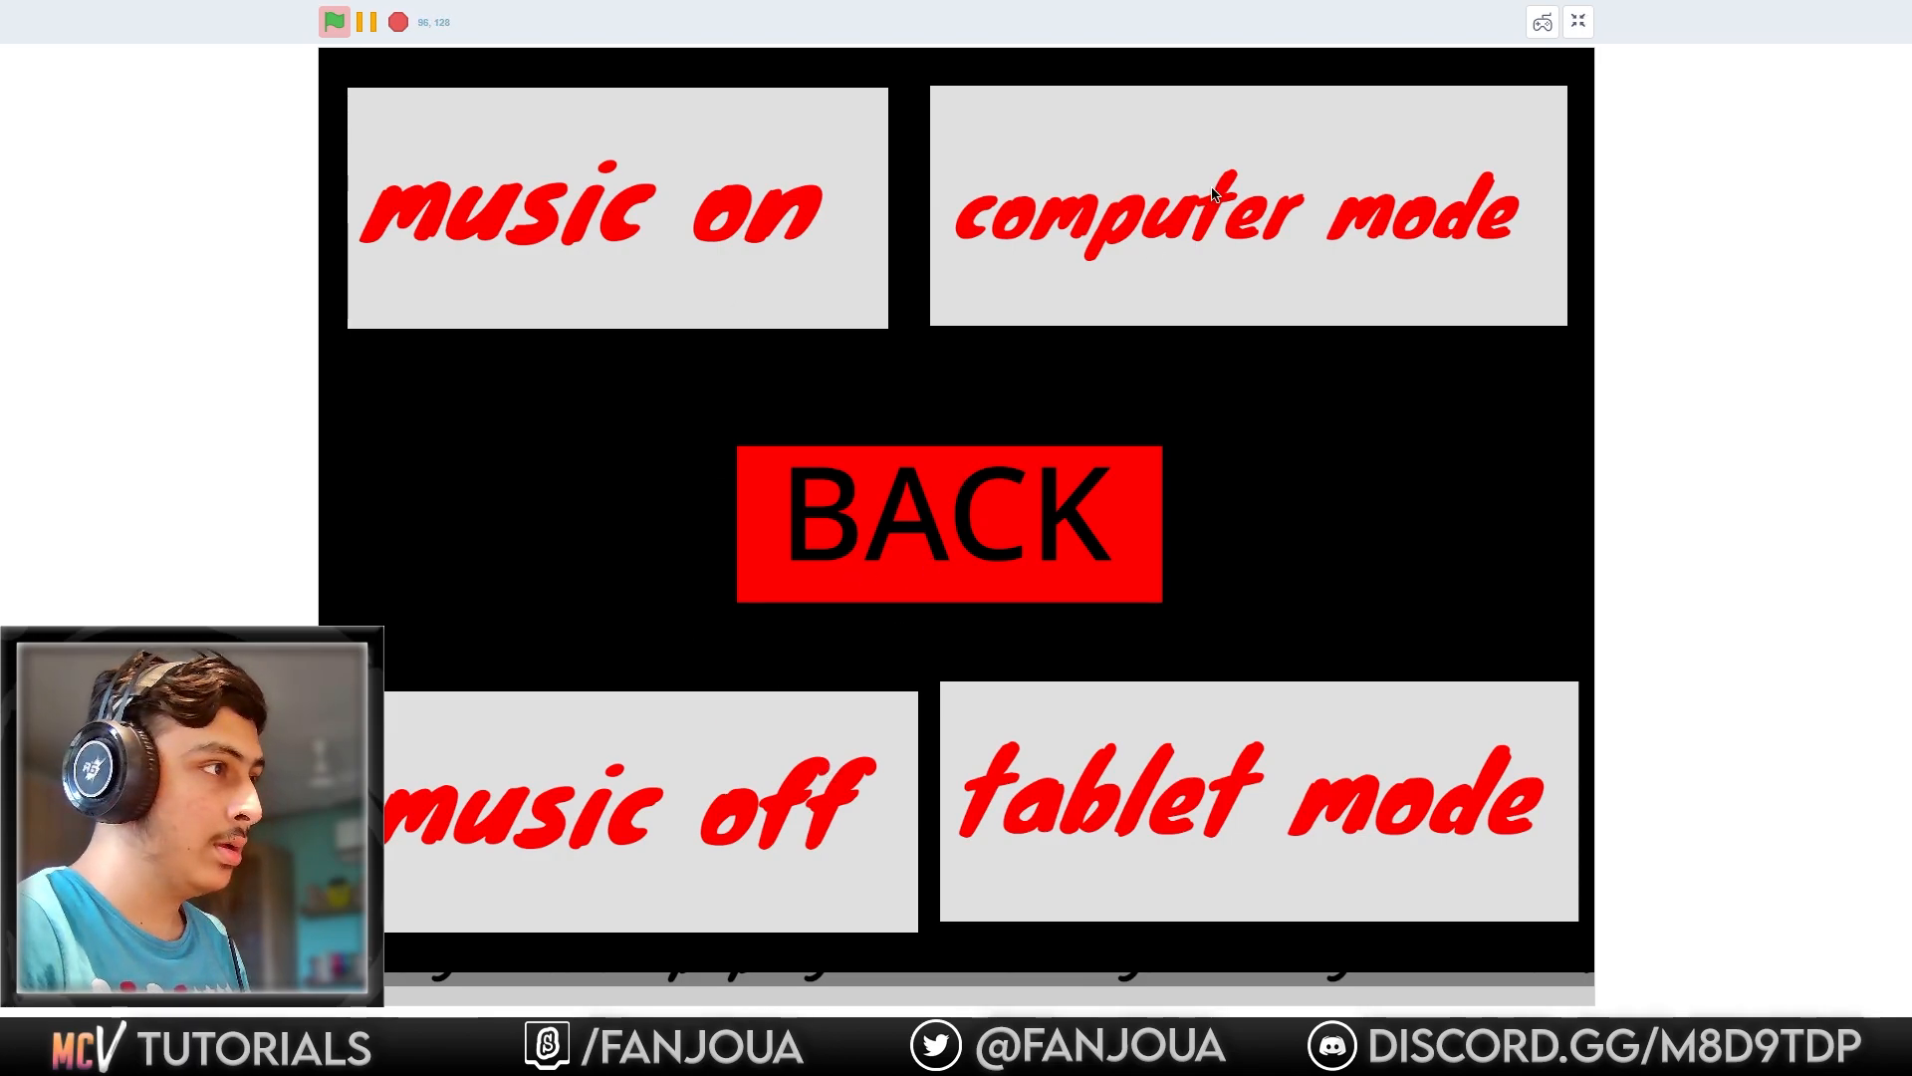
Switch Super Cat to computer mode and start playing from the title screen.
click(944, 526)
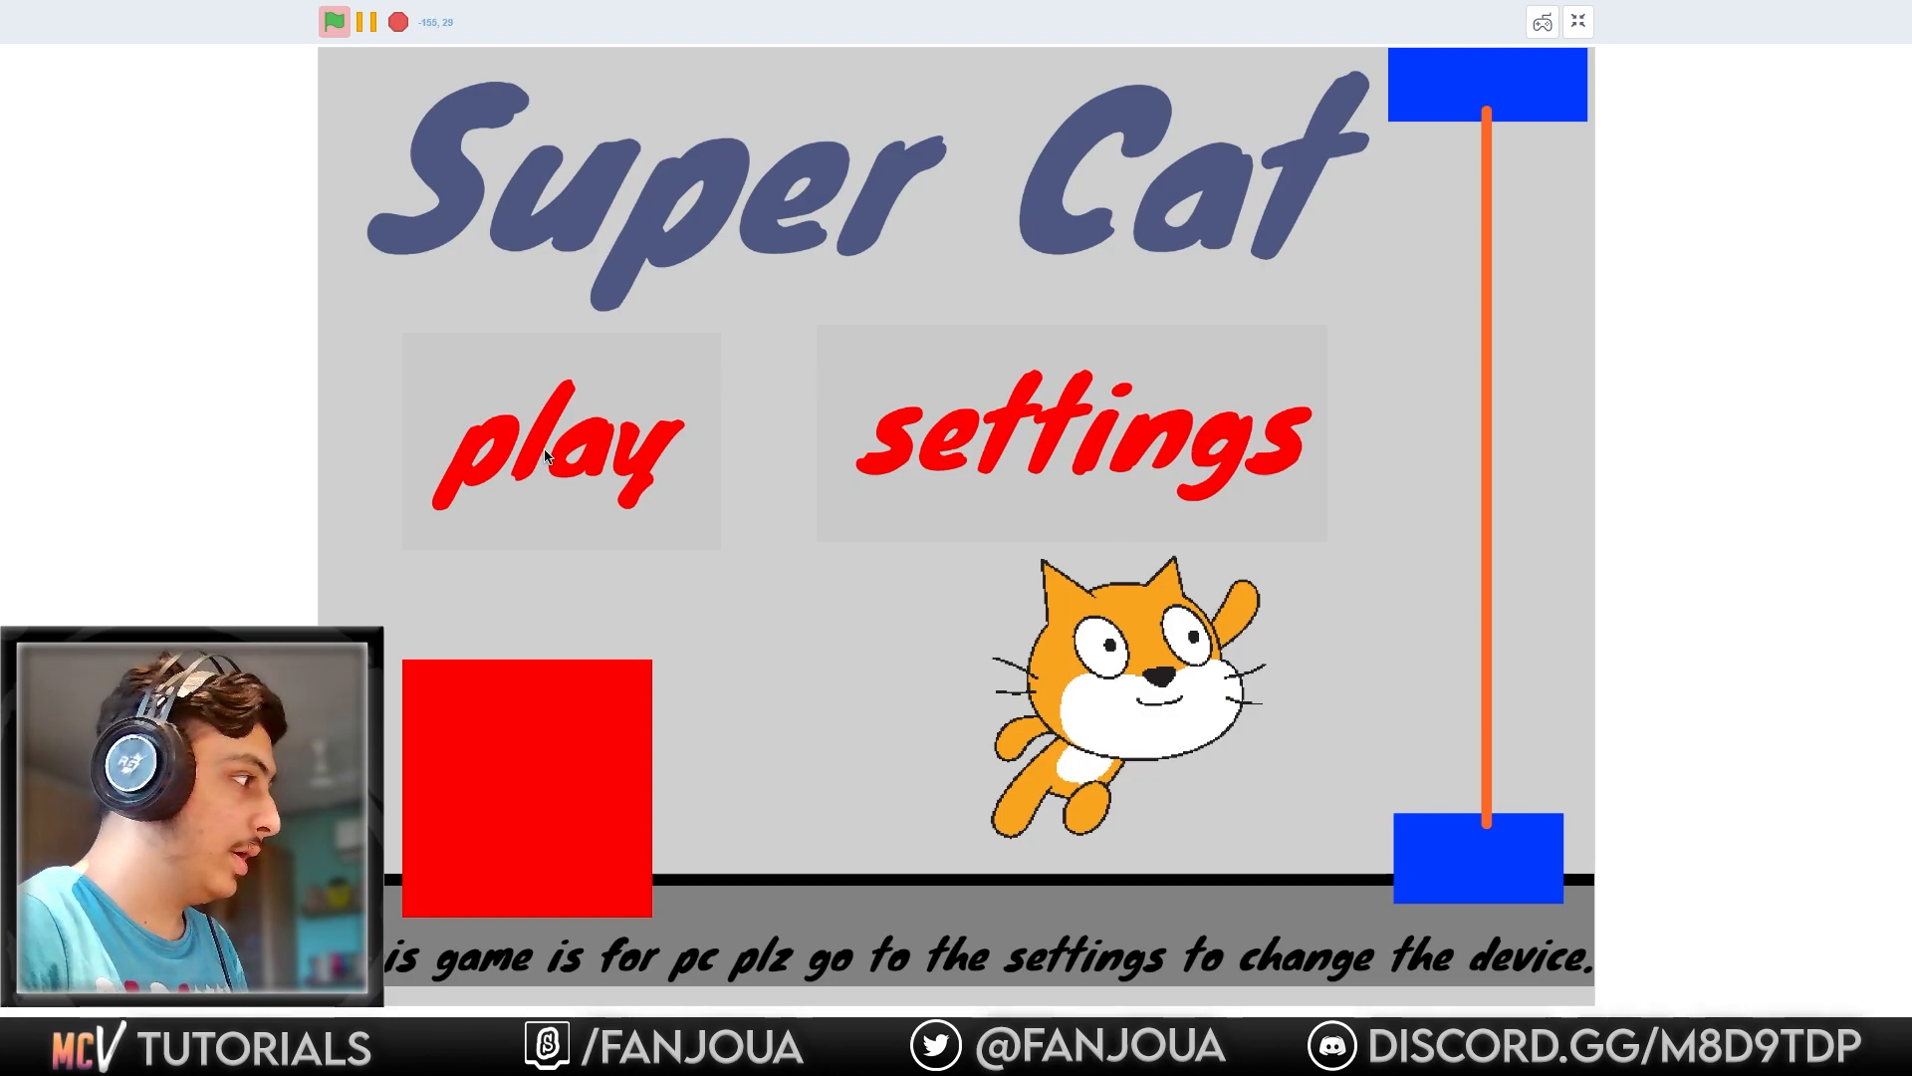
click(544, 456)
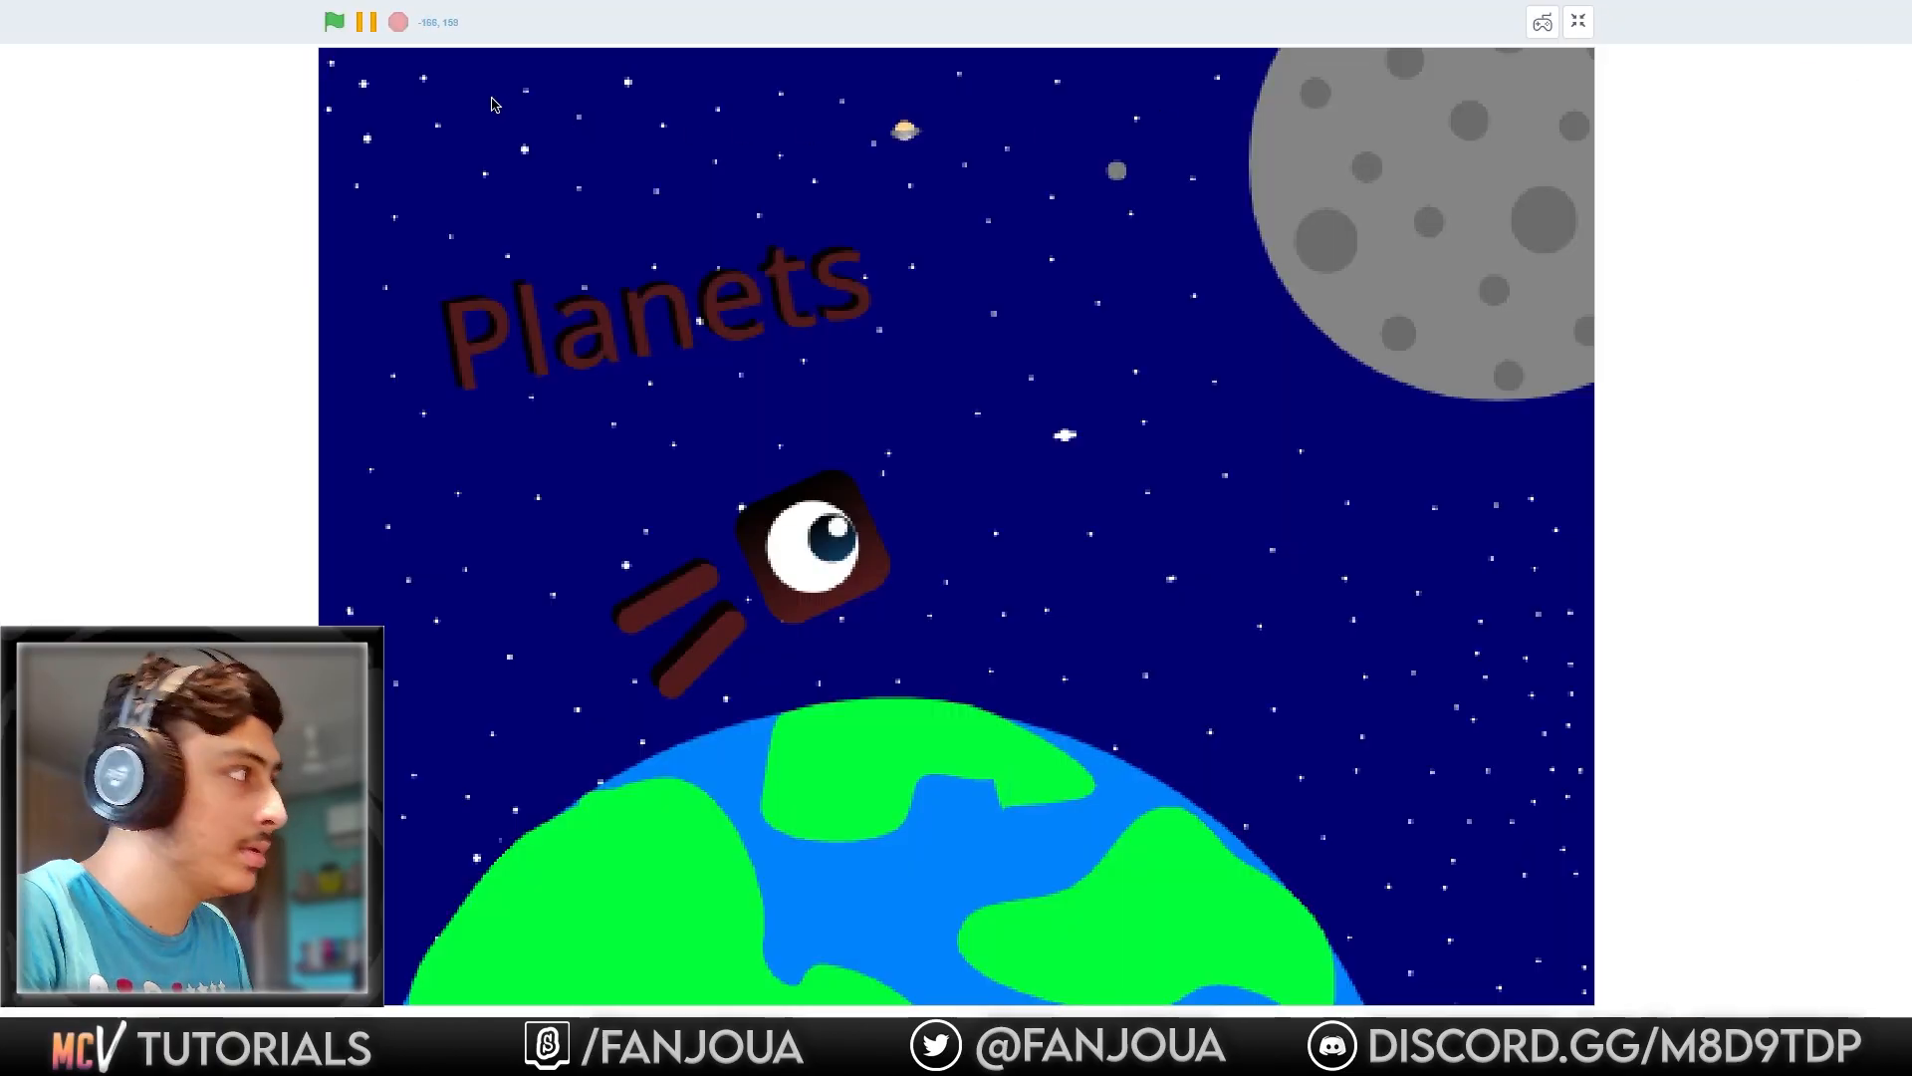
Start the Planets game from its title screen.
click(334, 22)
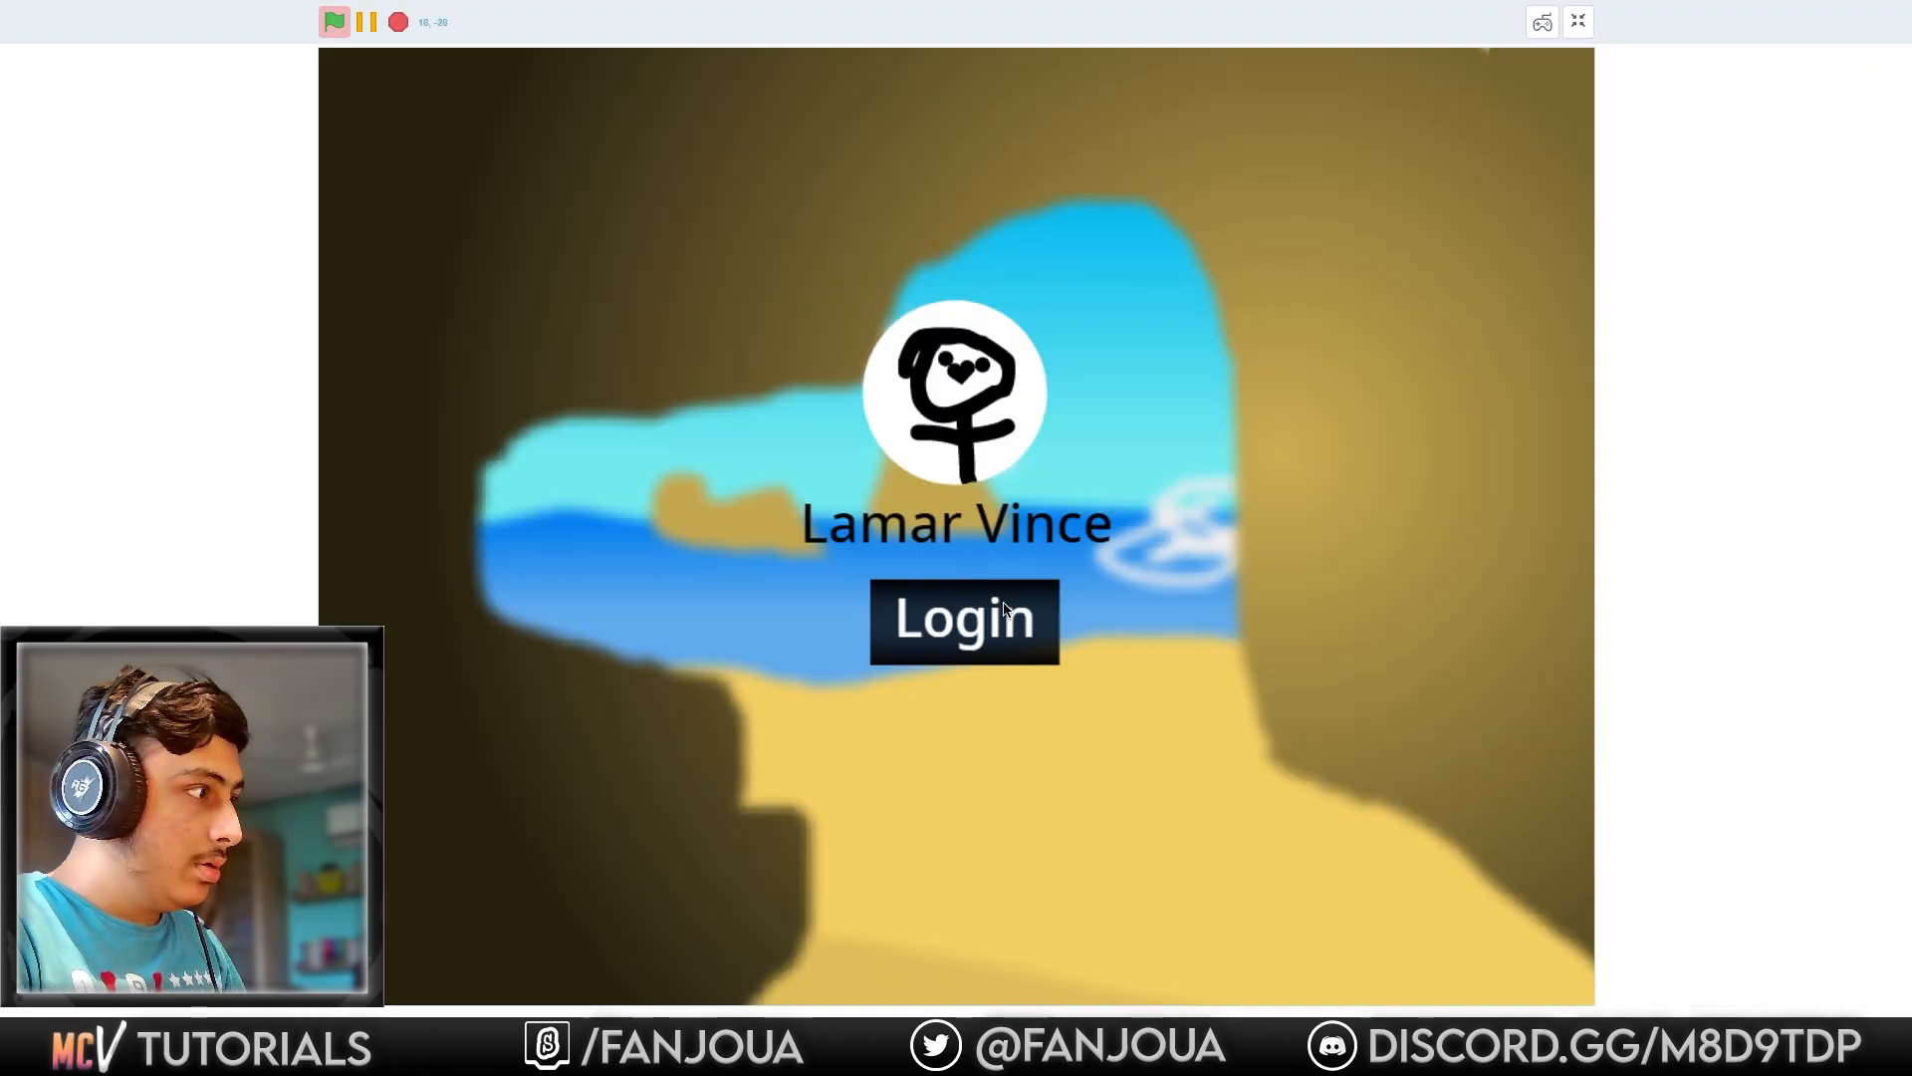
Log into the fake desktop, visit System32, log in again and move the Recycle Bin lower.
click(962, 622)
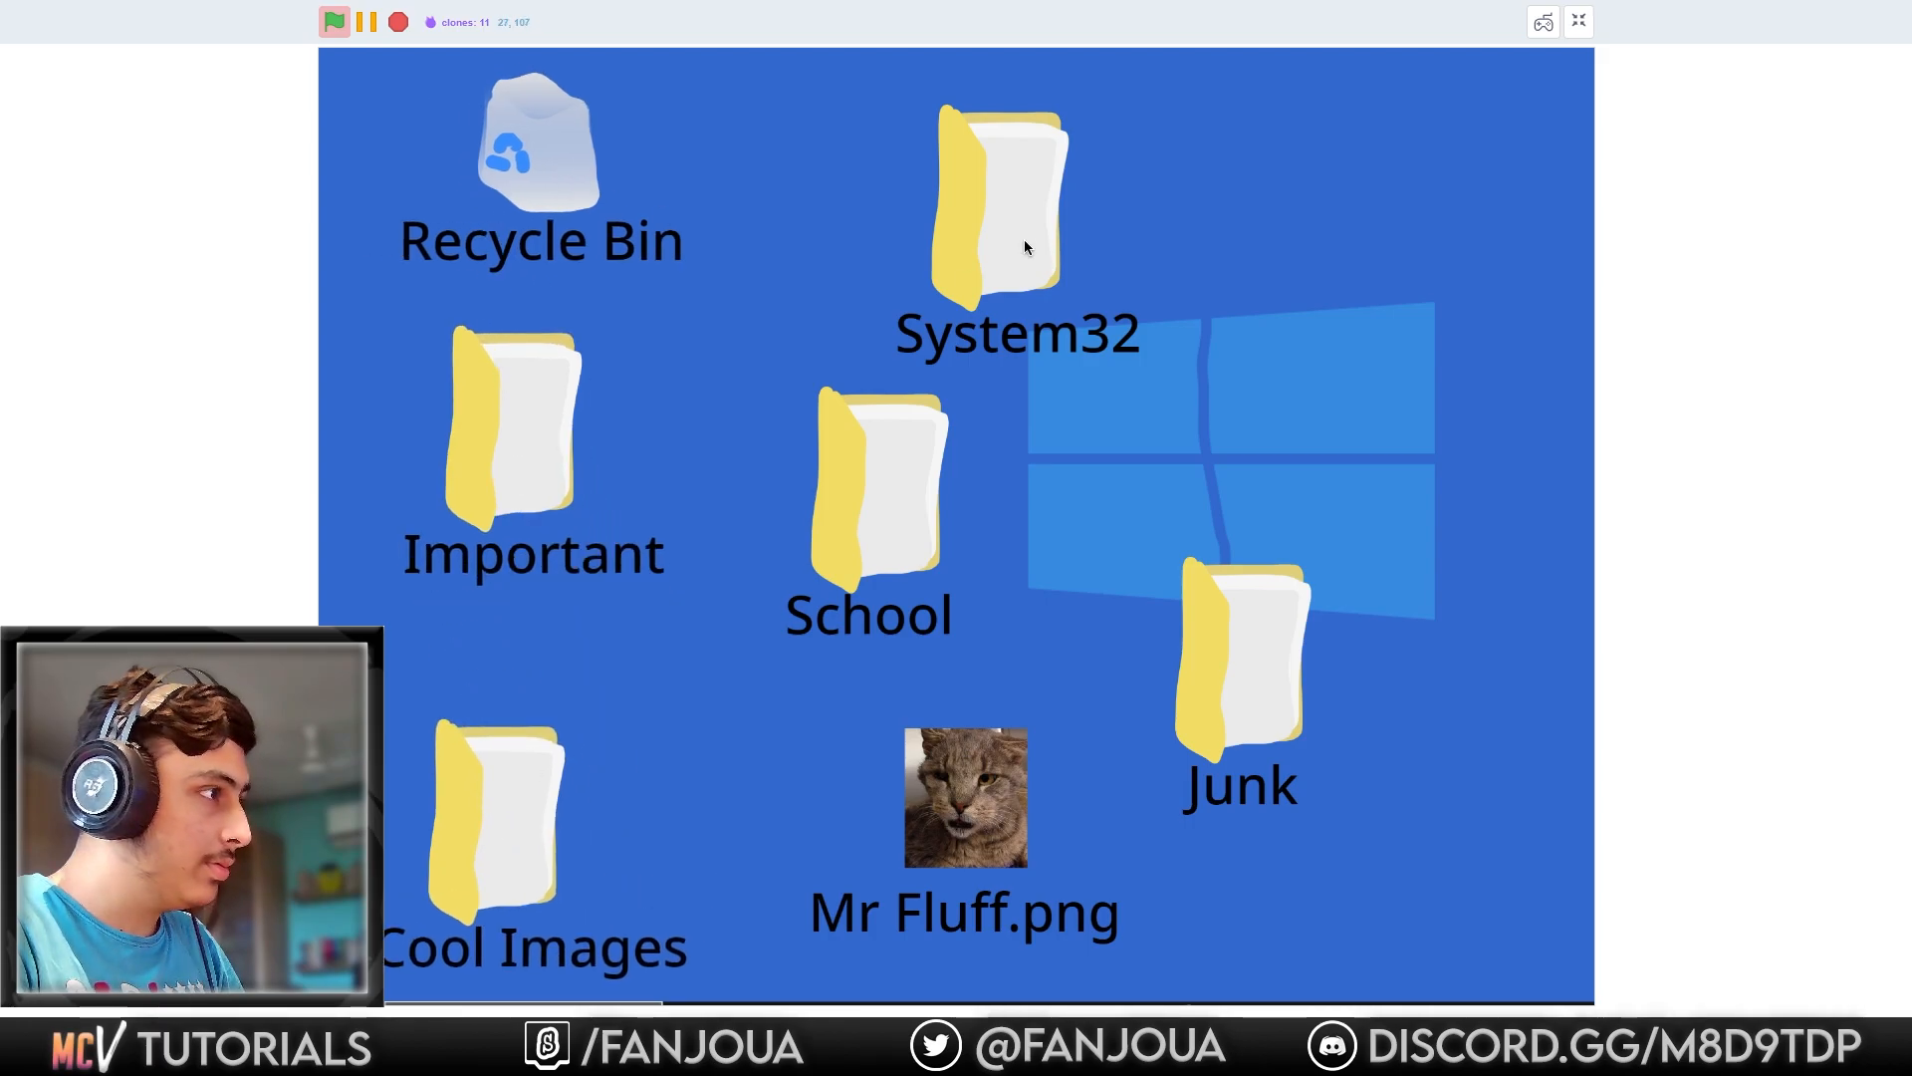
click(333, 24)
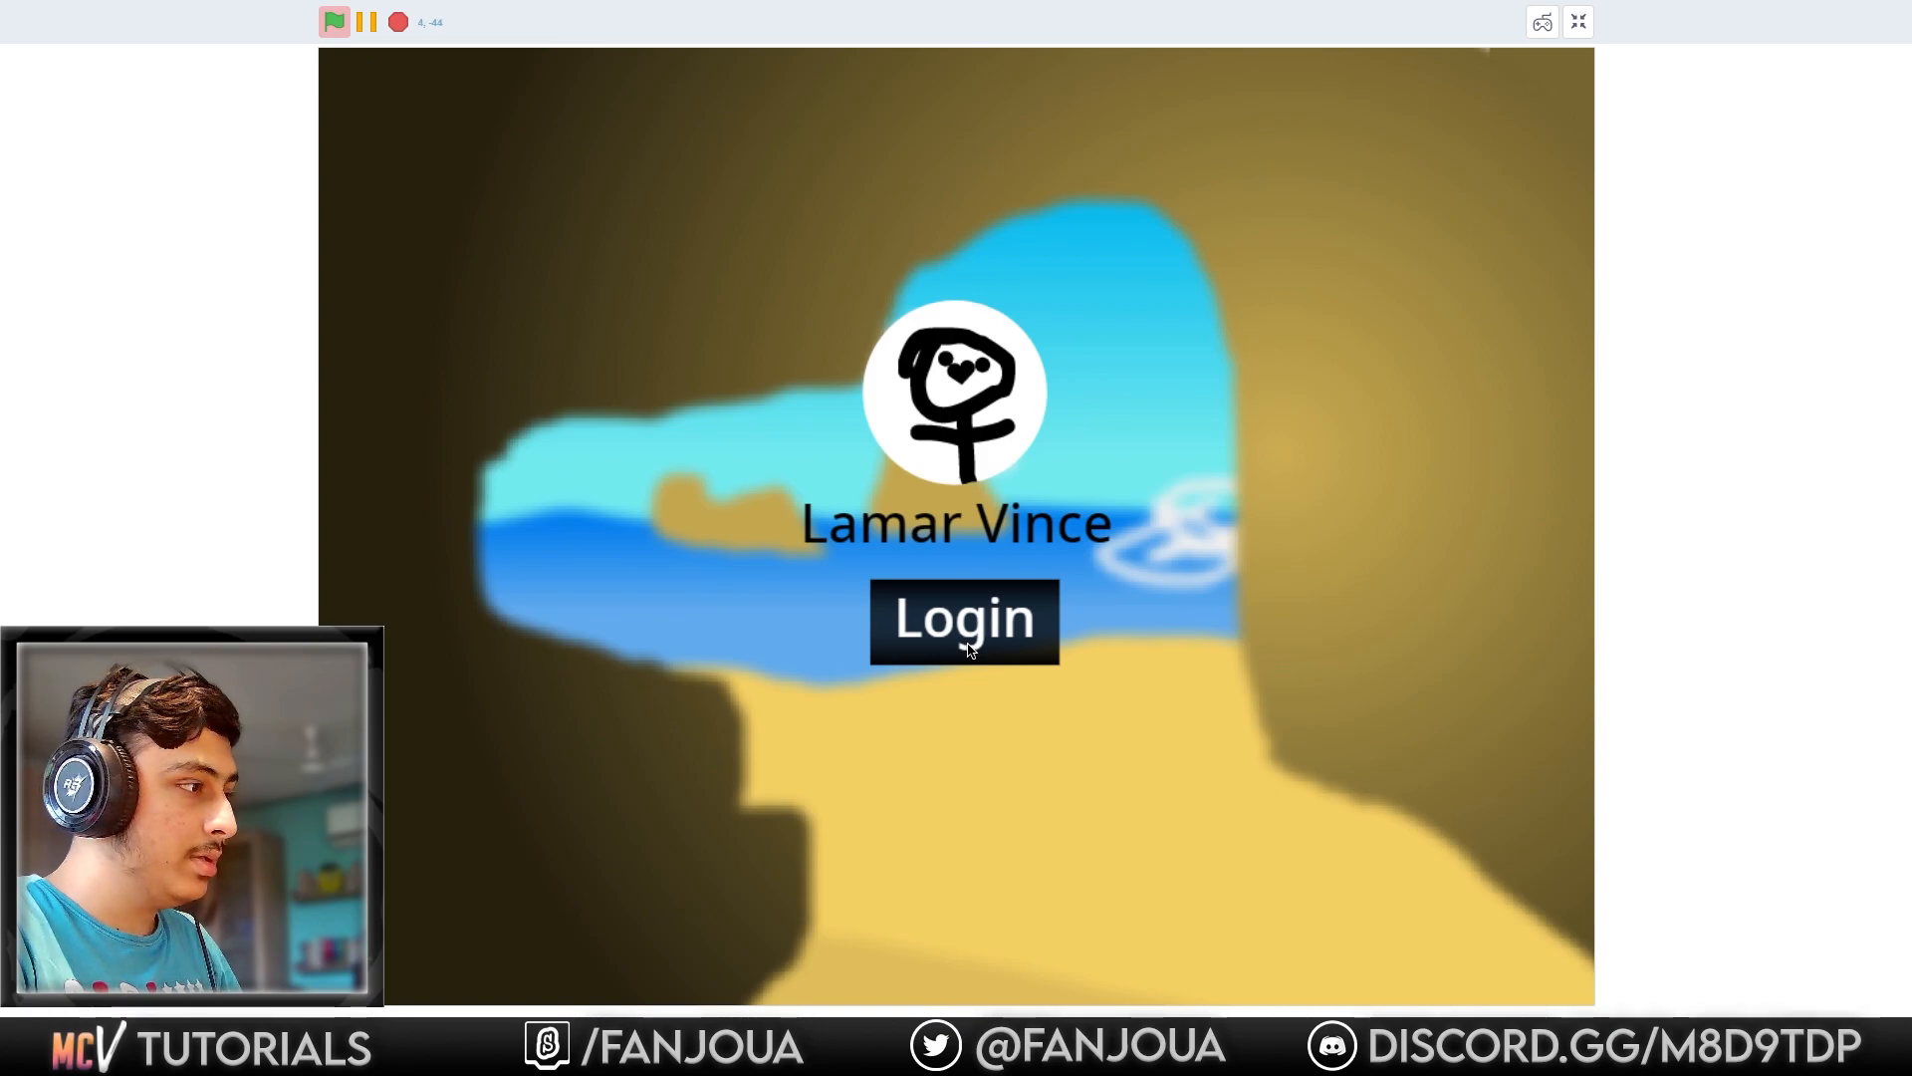
click(966, 621)
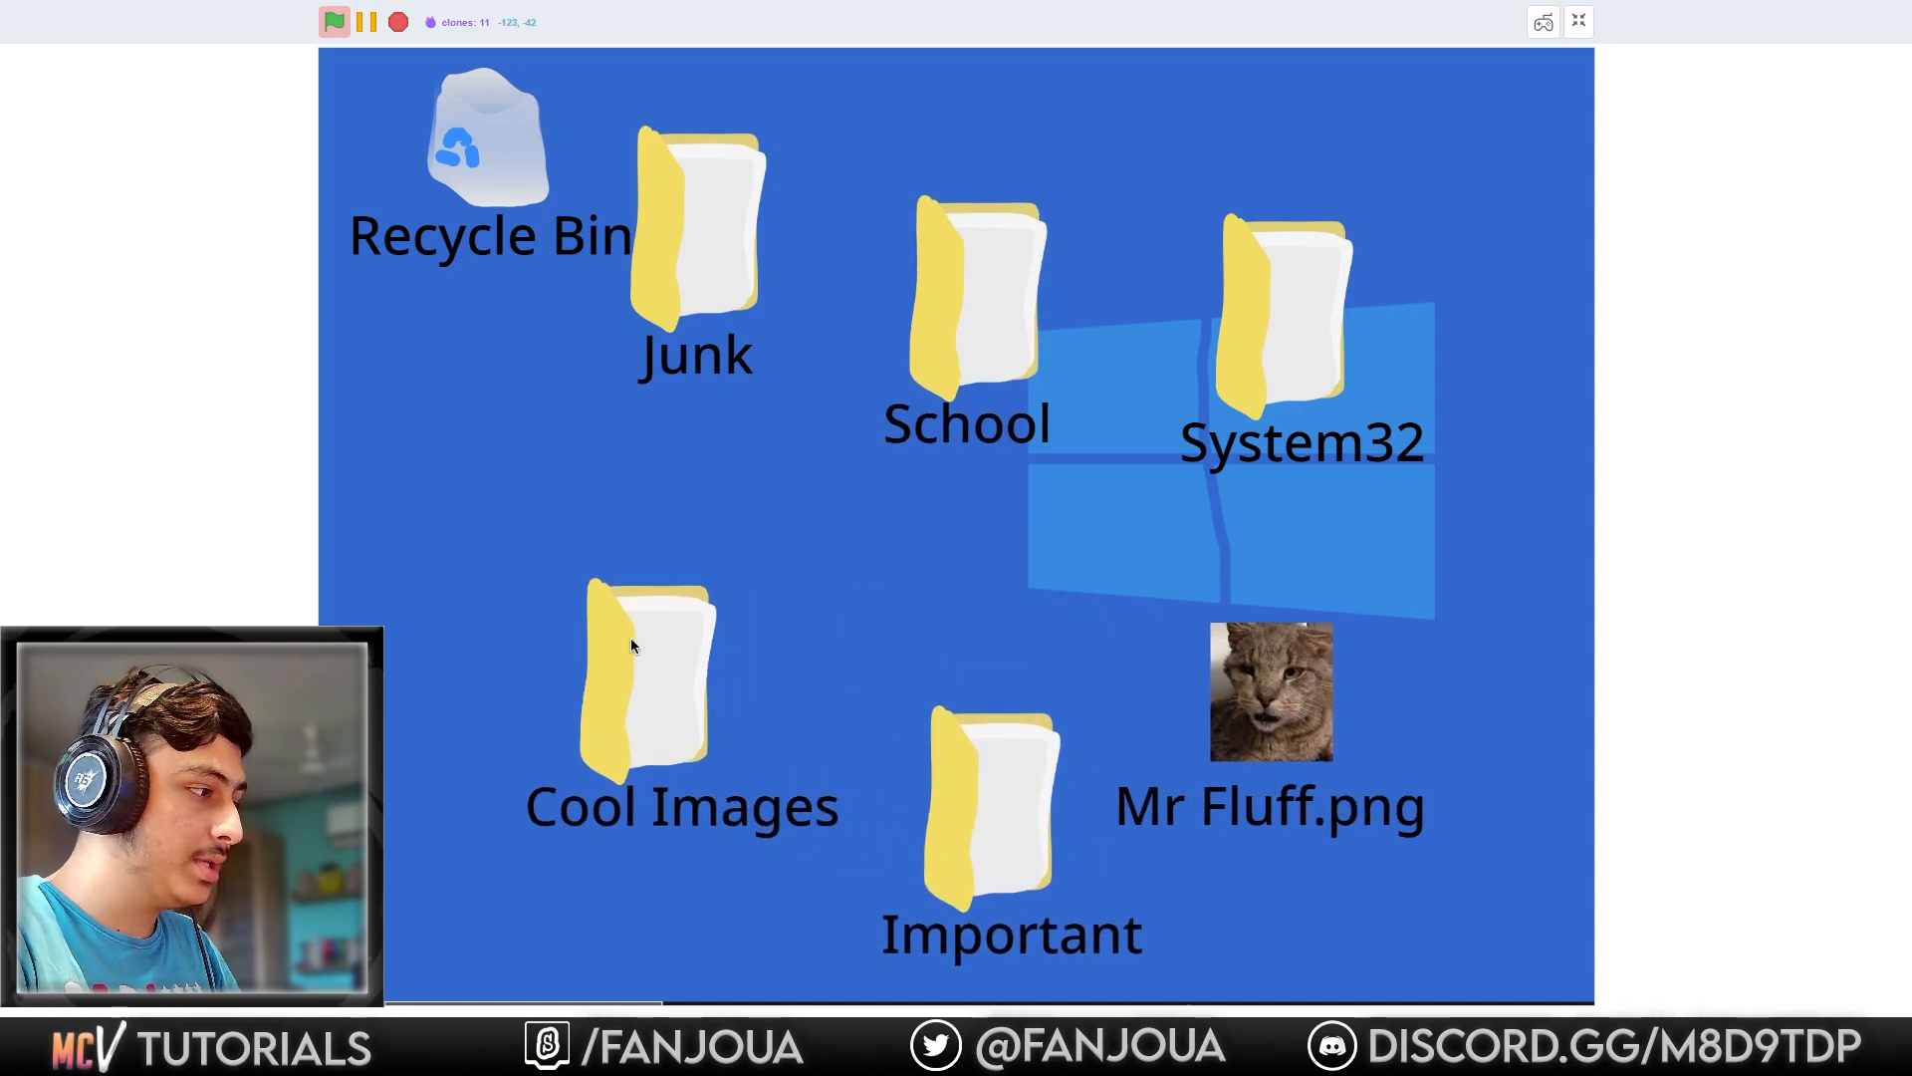
drag(488, 133, 494, 409)
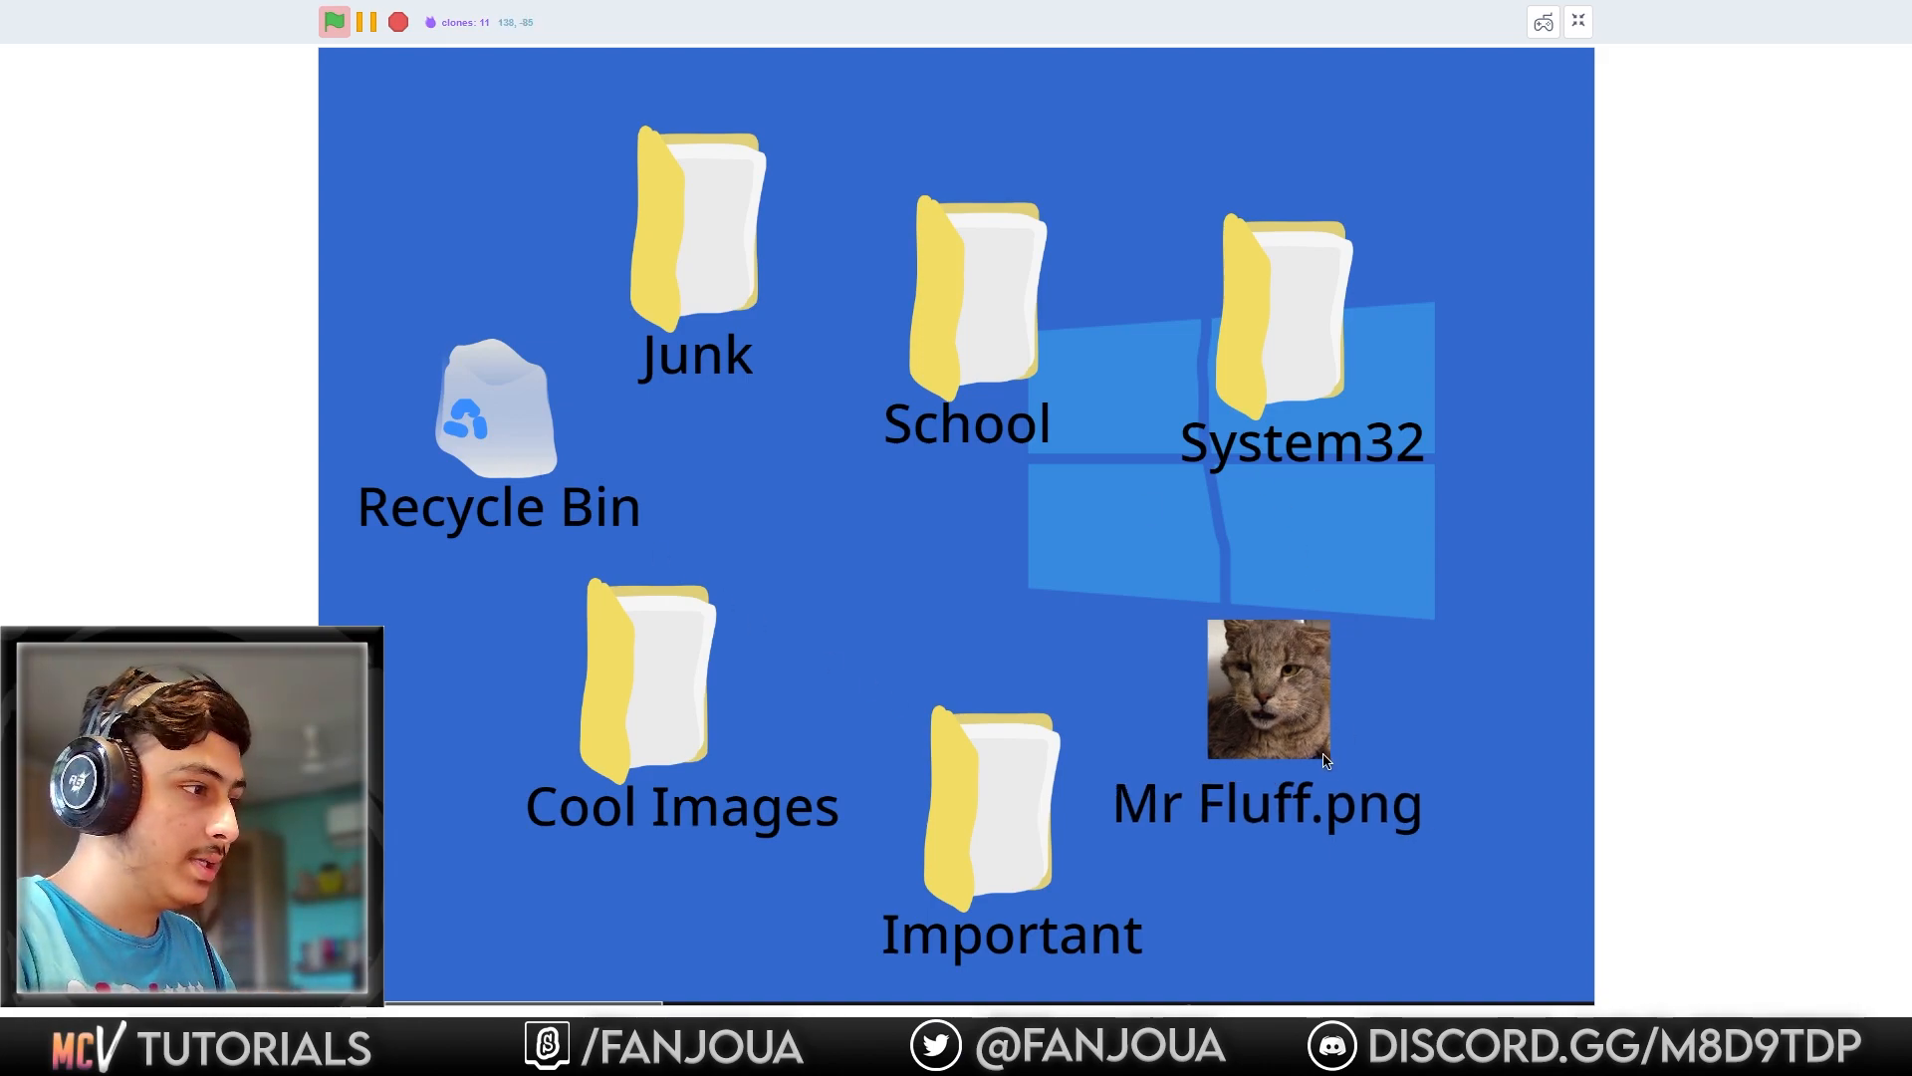
mouse_move(765, 191)
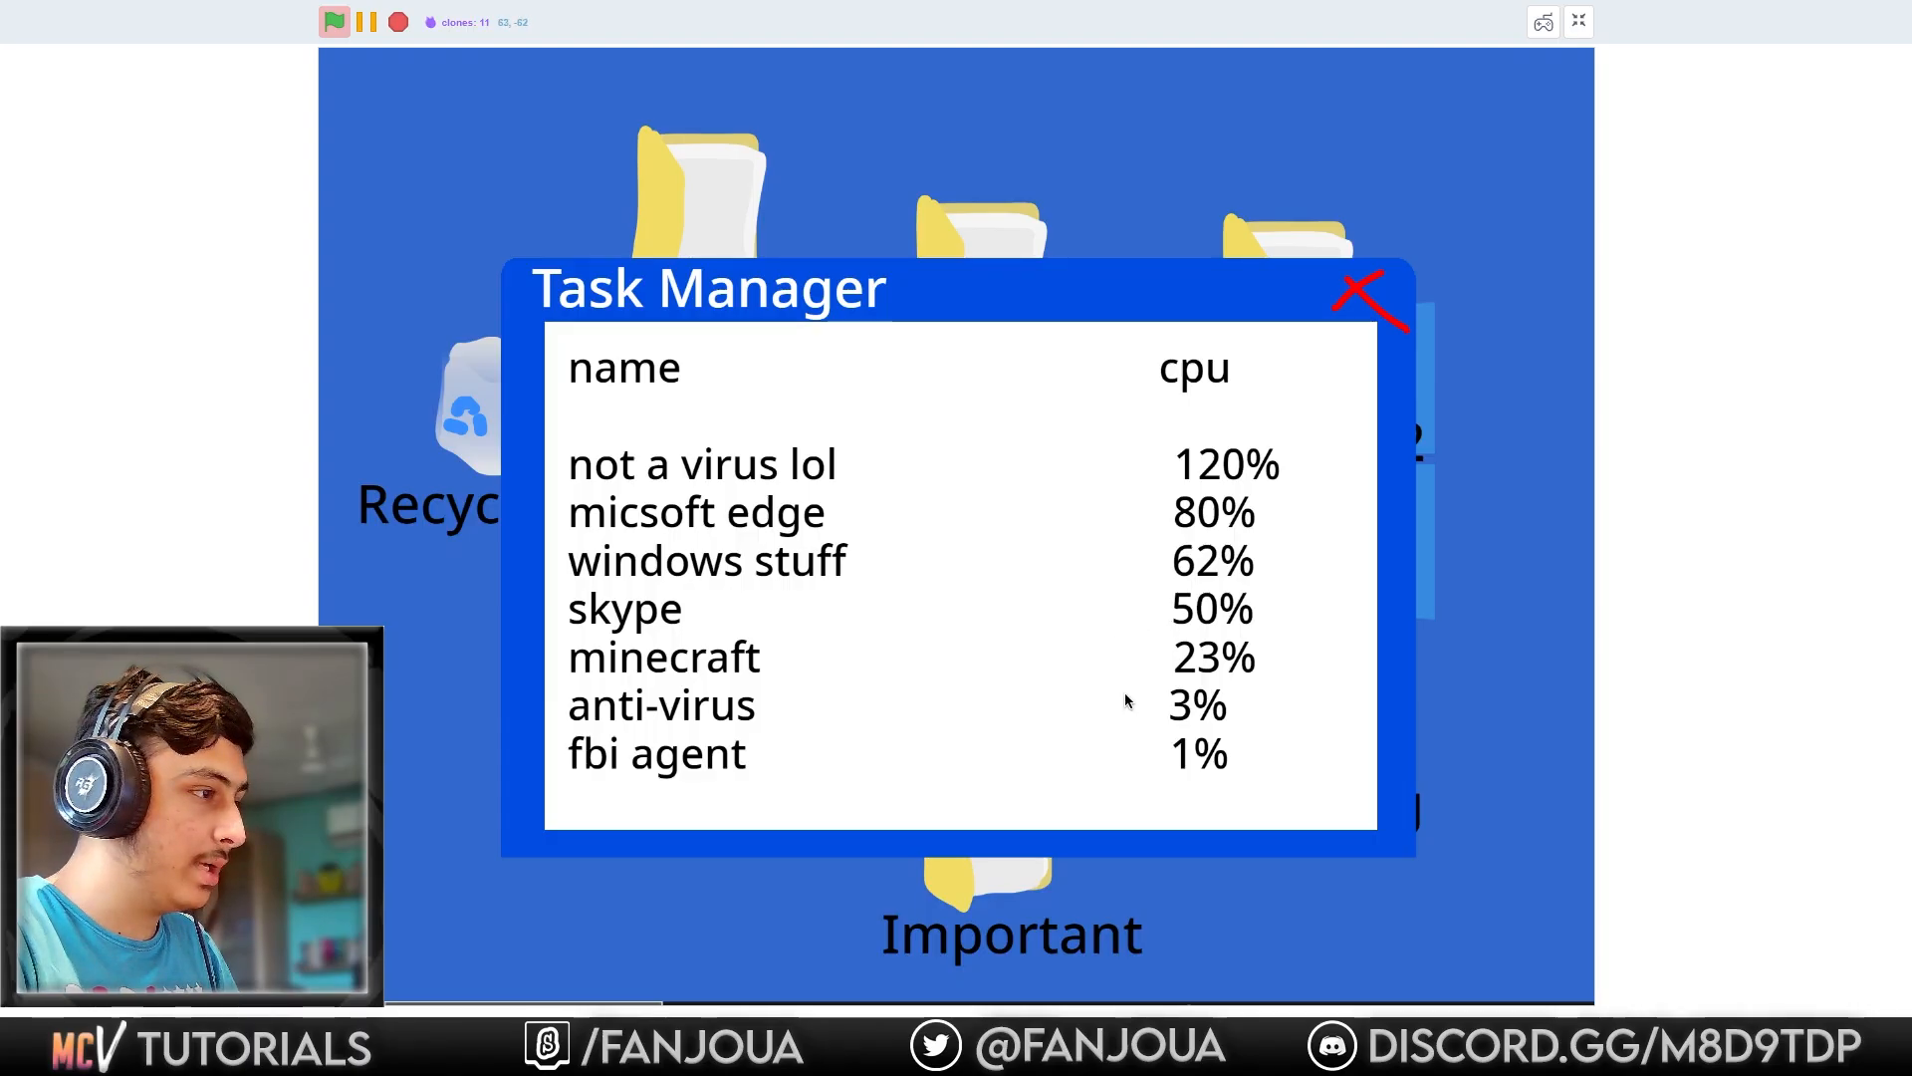
click(1370, 297)
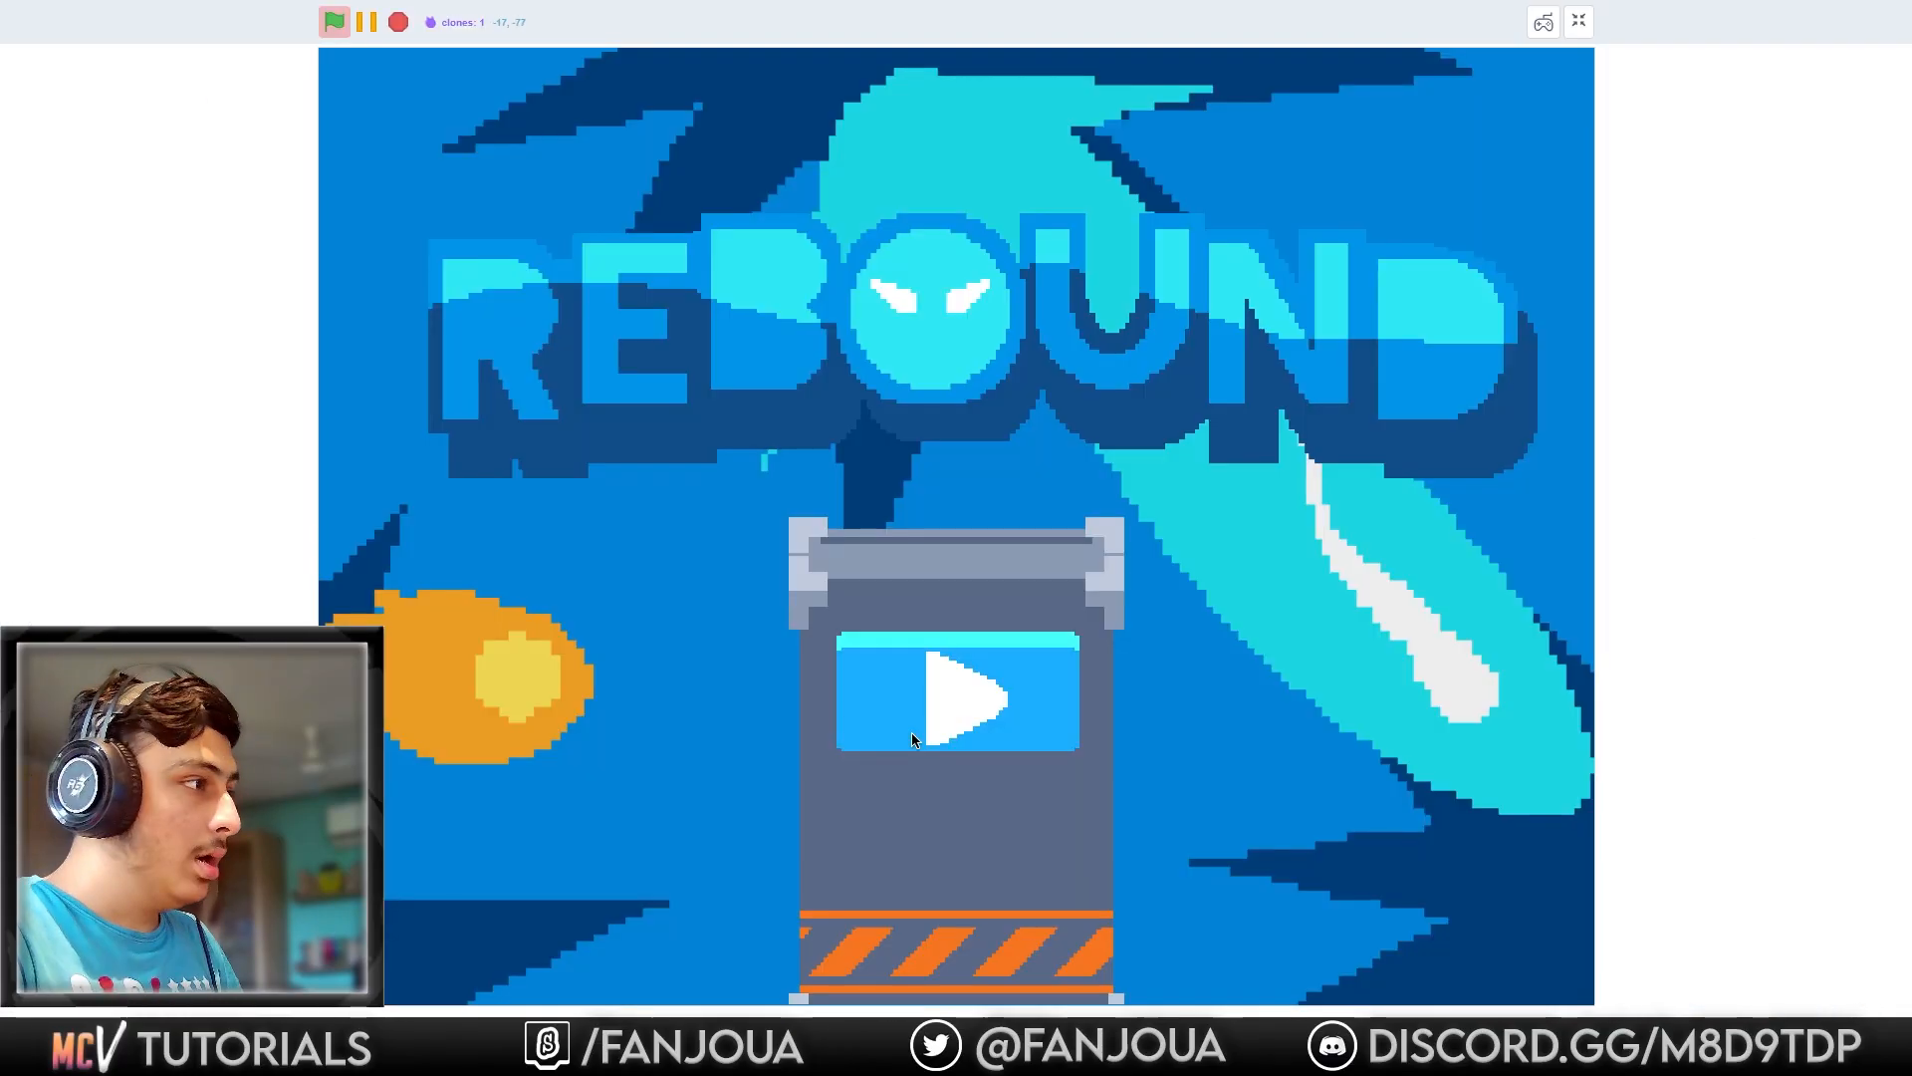
Start Rebound's first level and launch the ball across the grid maze.
click(956, 697)
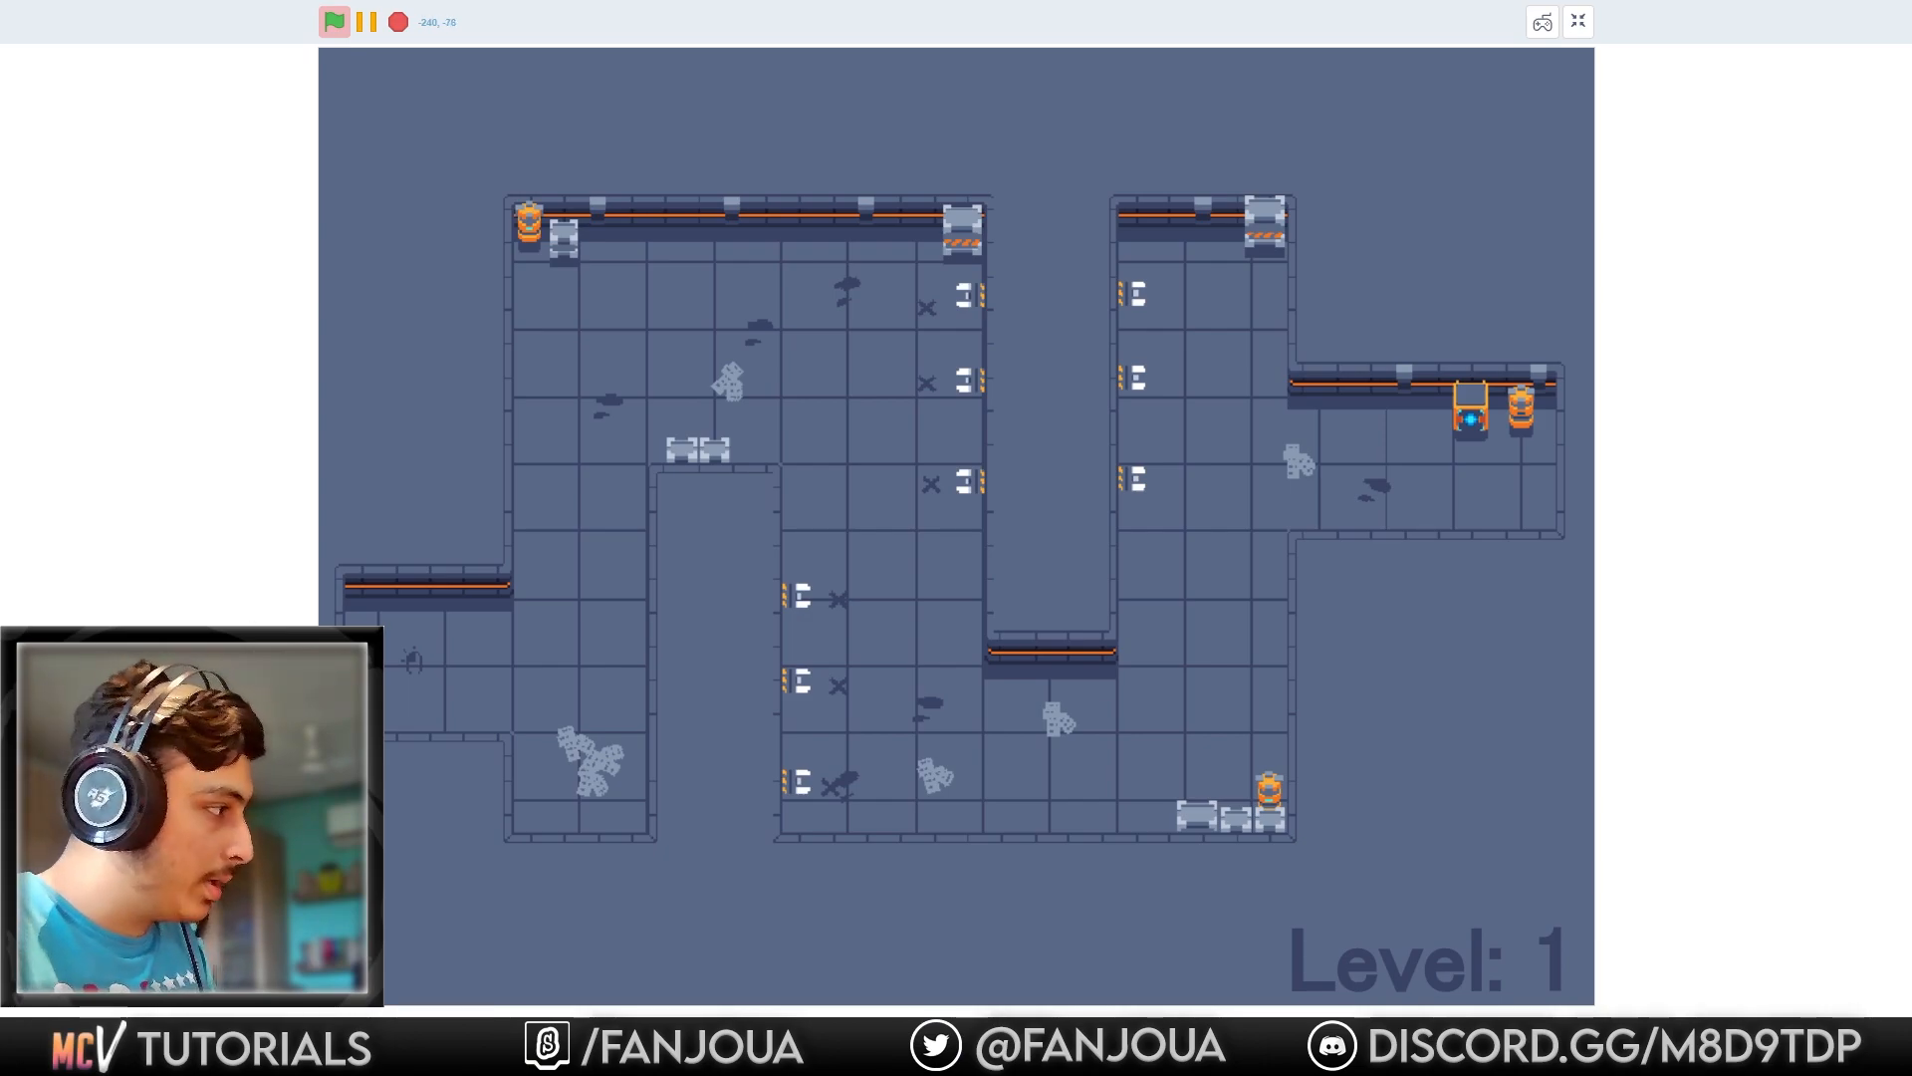
click(335, 21)
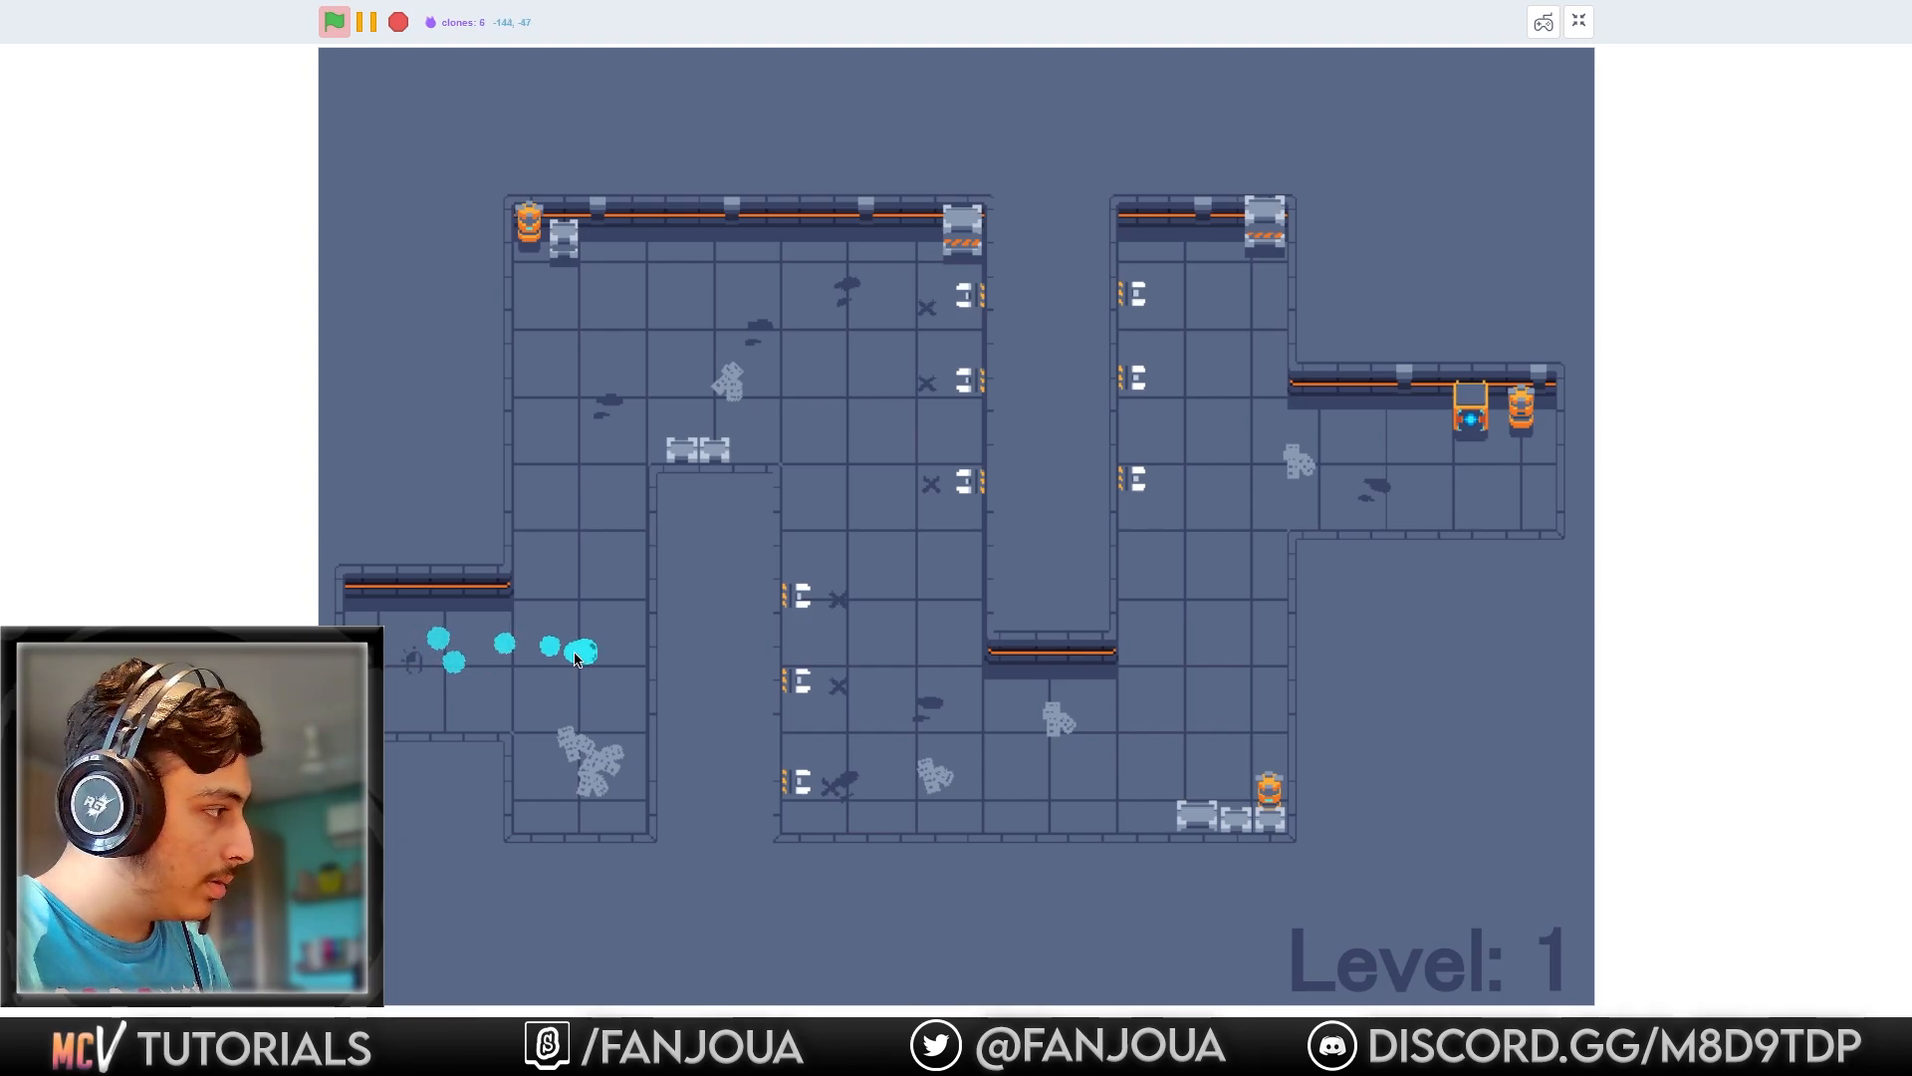